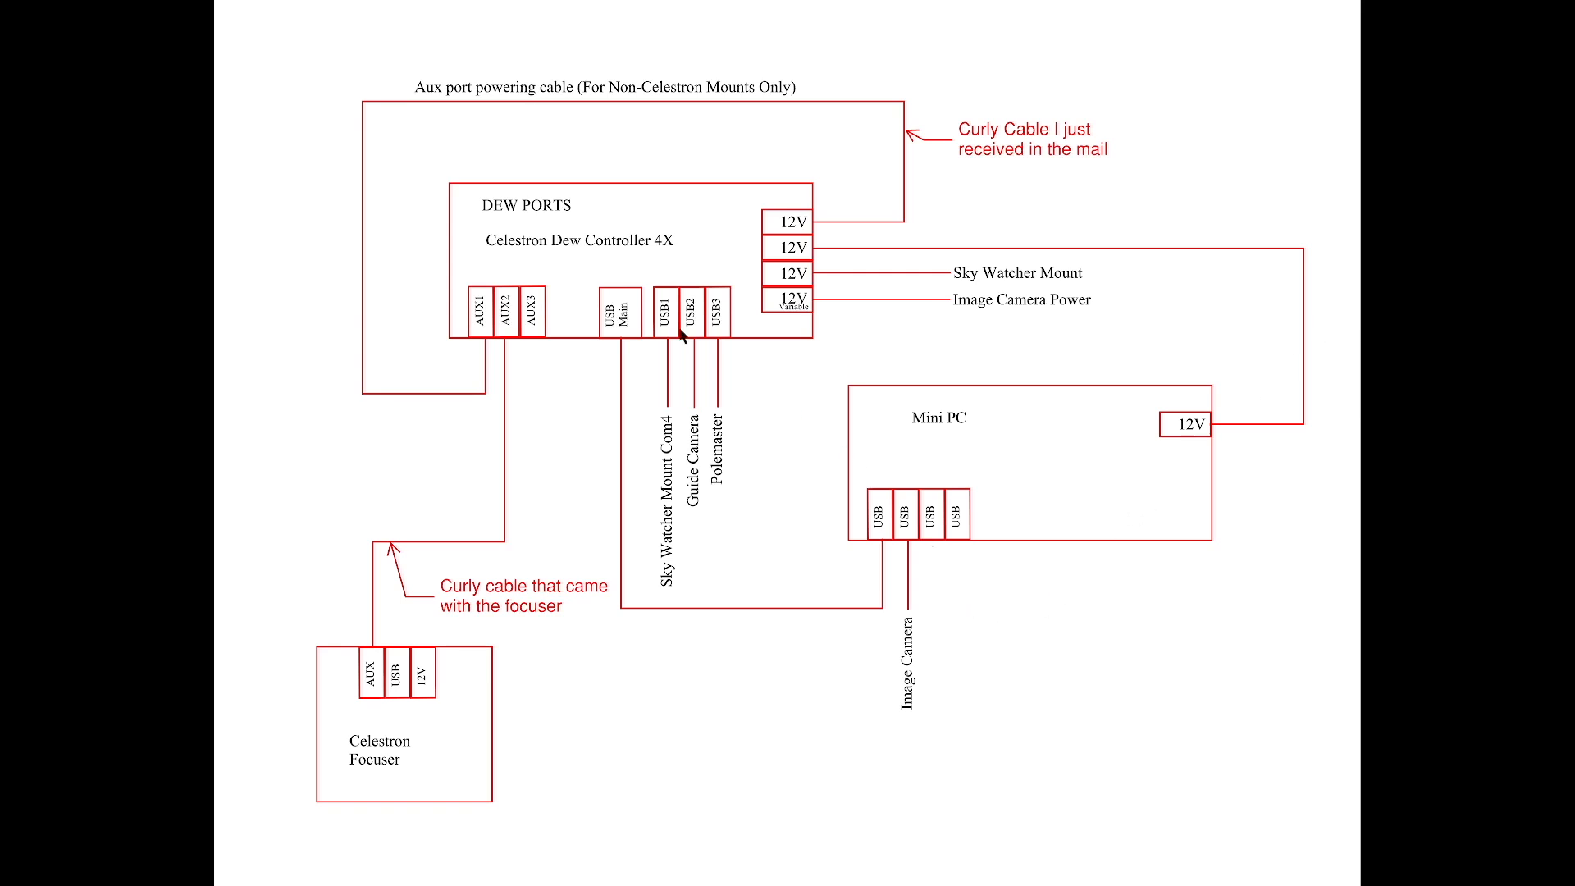
{"action": "mouse_move", "coordinate": [689, 235]}
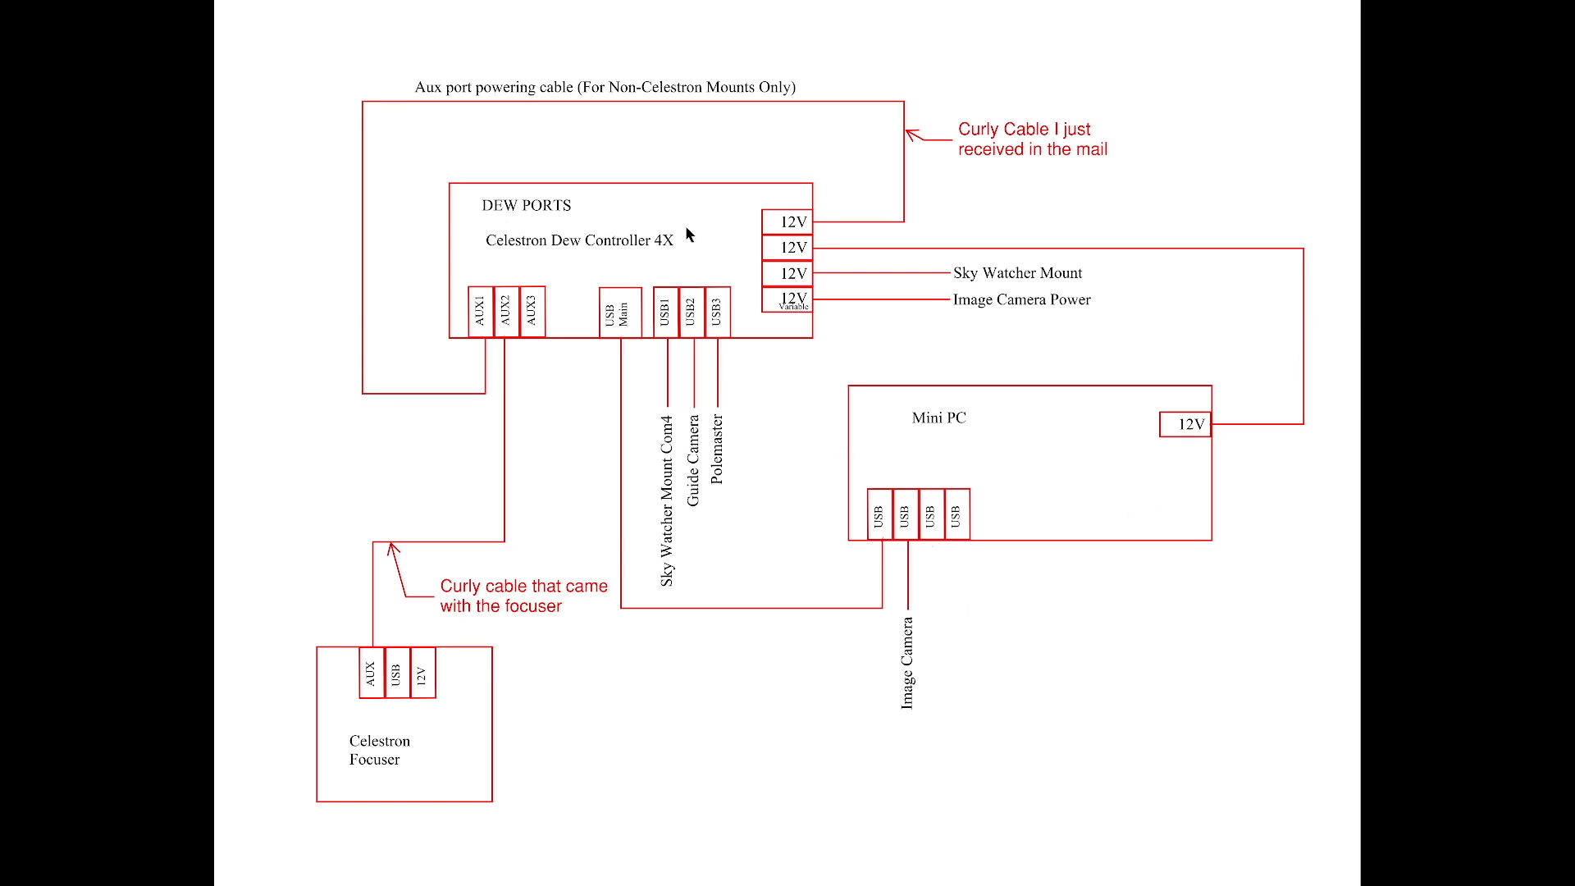
{"action": "mouse_move", "coordinate": [512, 323]}
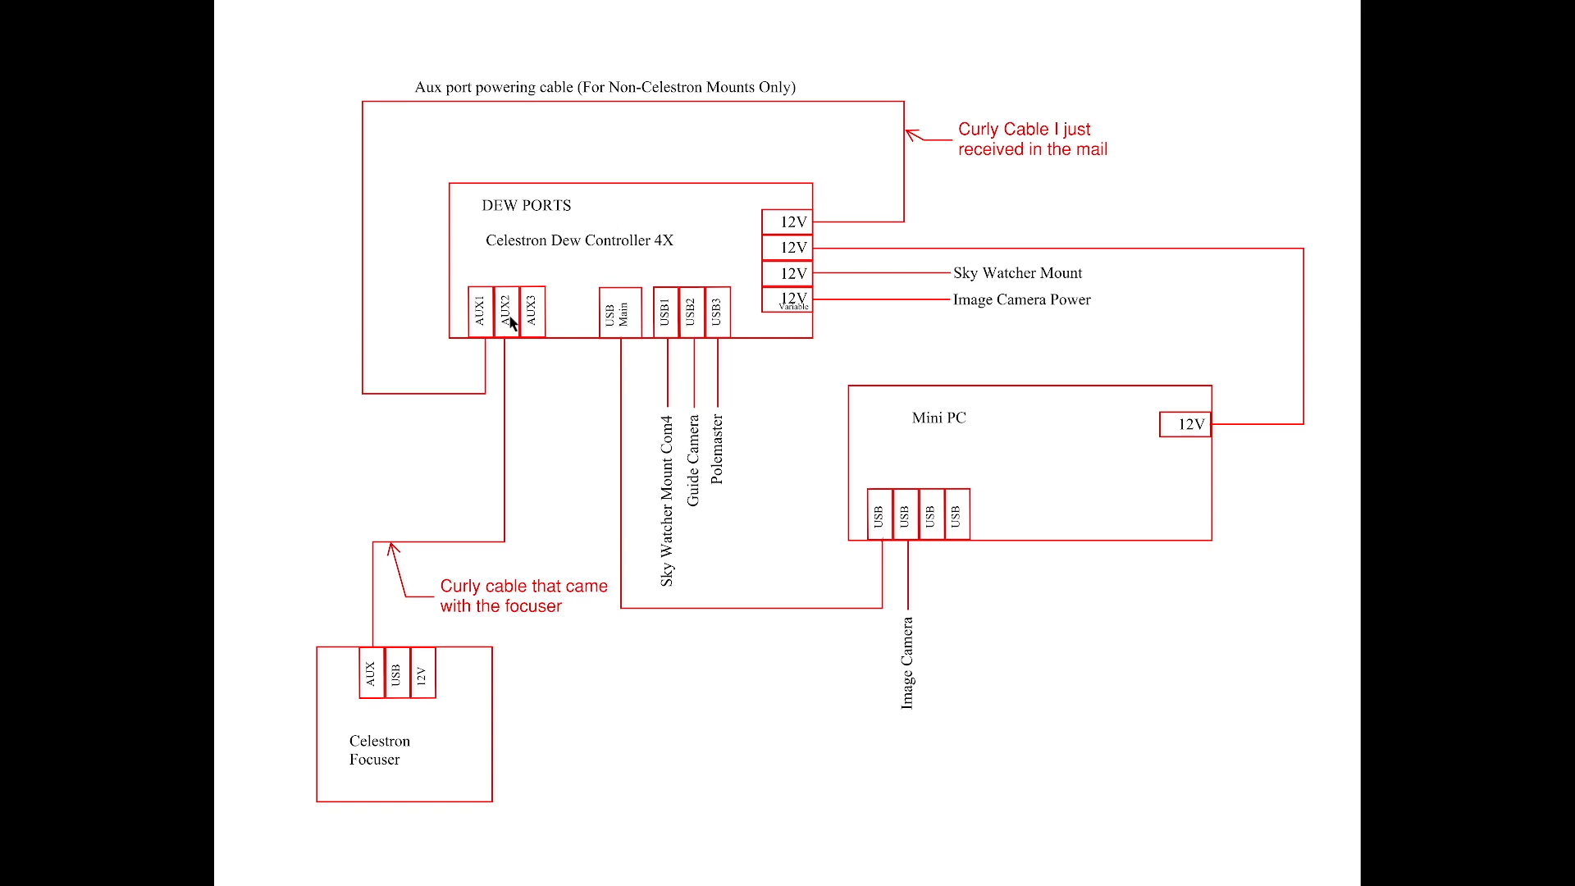
{"action": "mouse_move", "coordinate": [610, 320]}
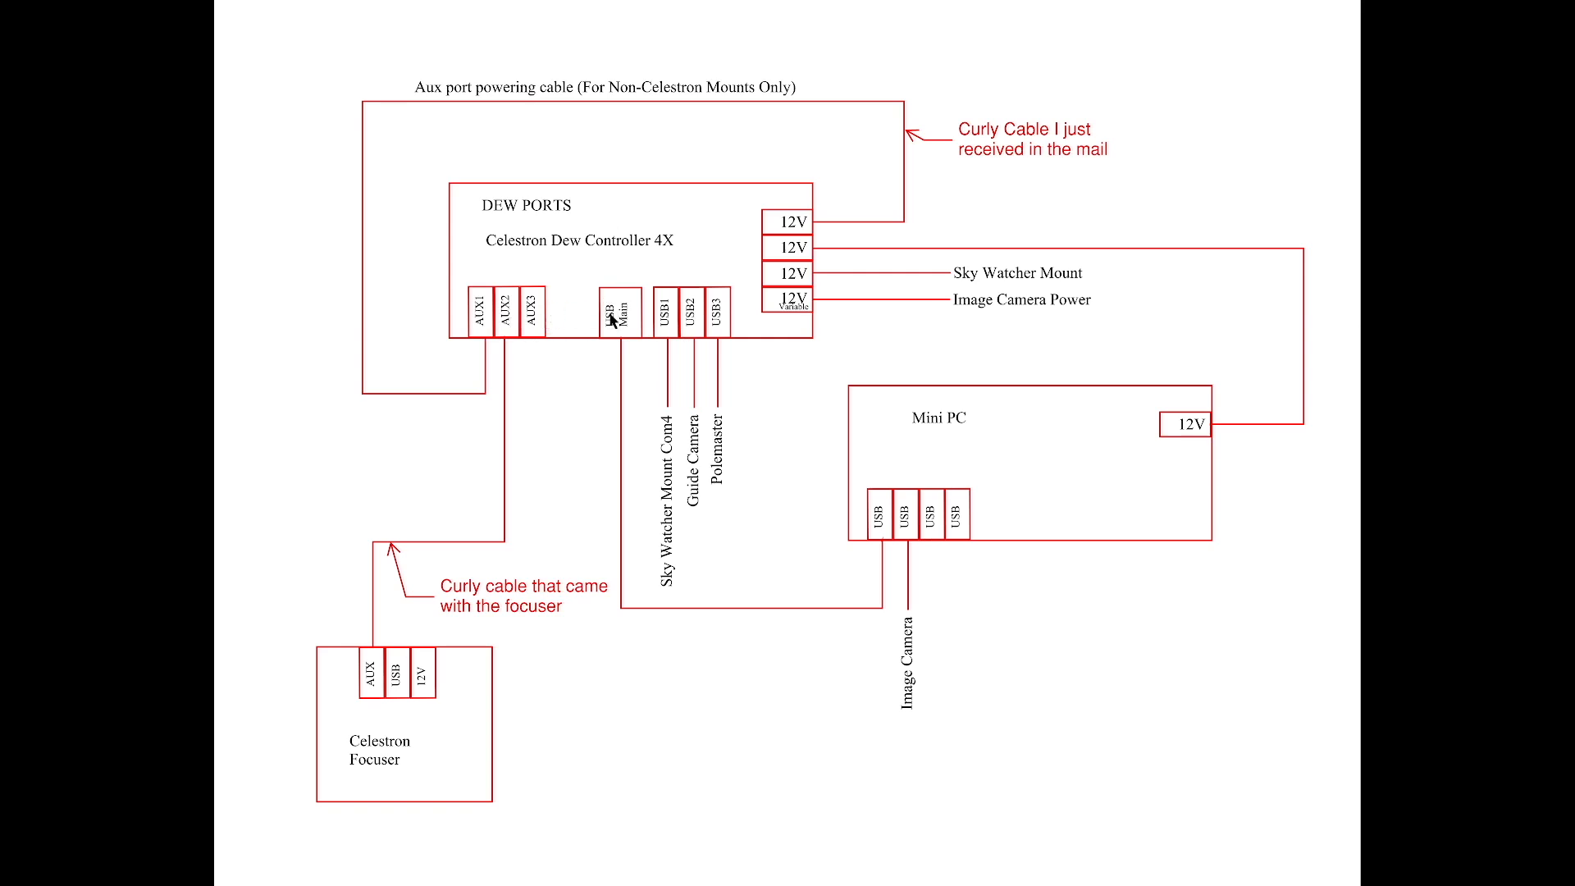
{"action": "mouse_move", "coordinate": [655, 312]}
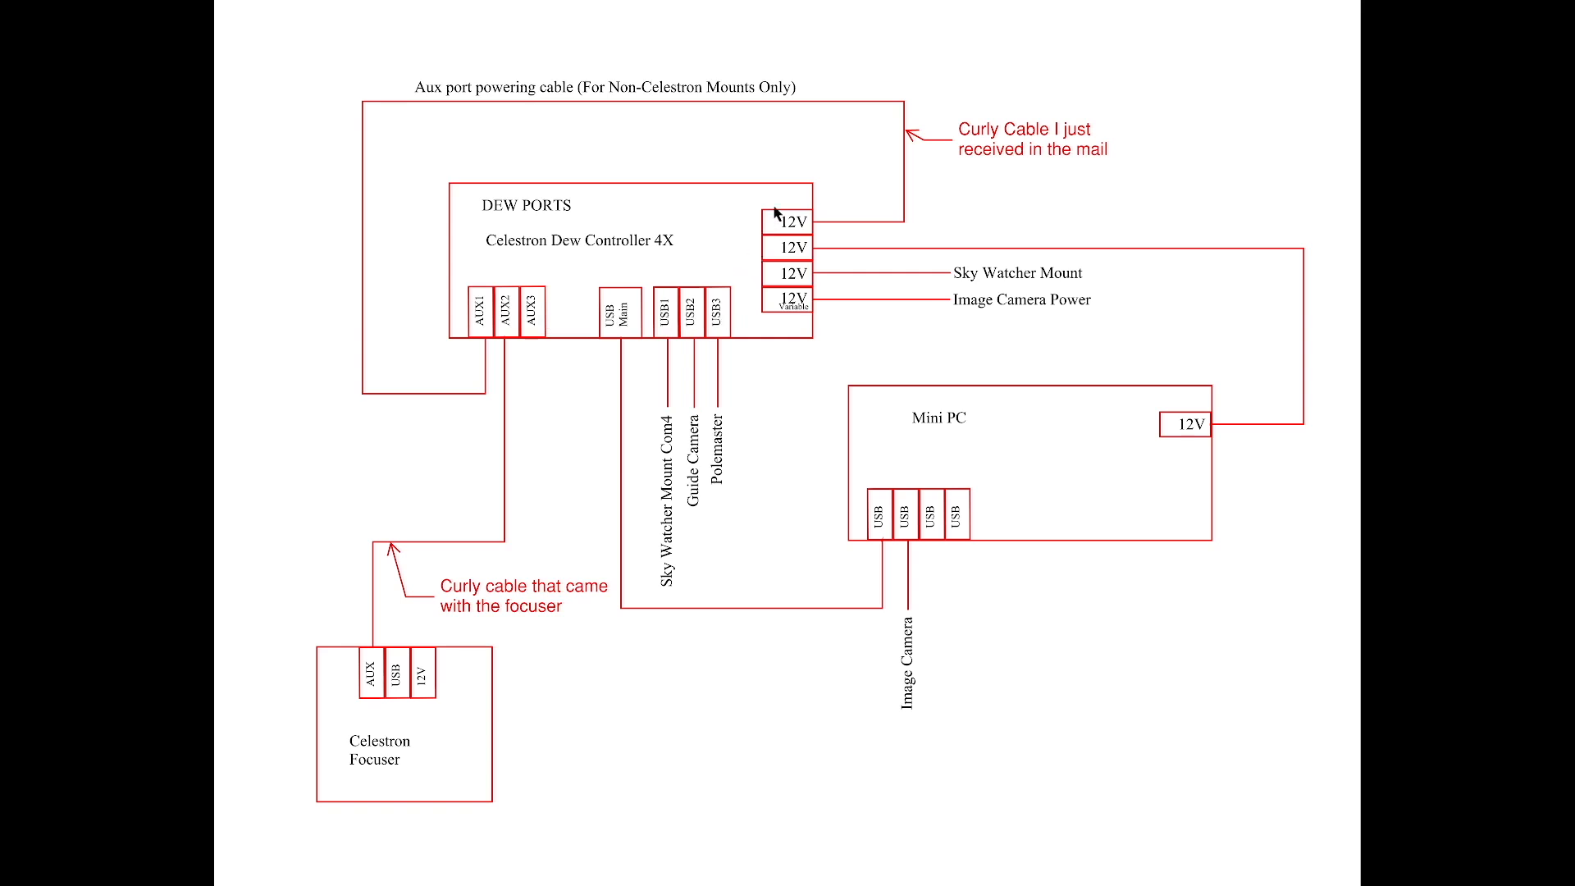
{"action": "mouse_move", "coordinate": [773, 304]}
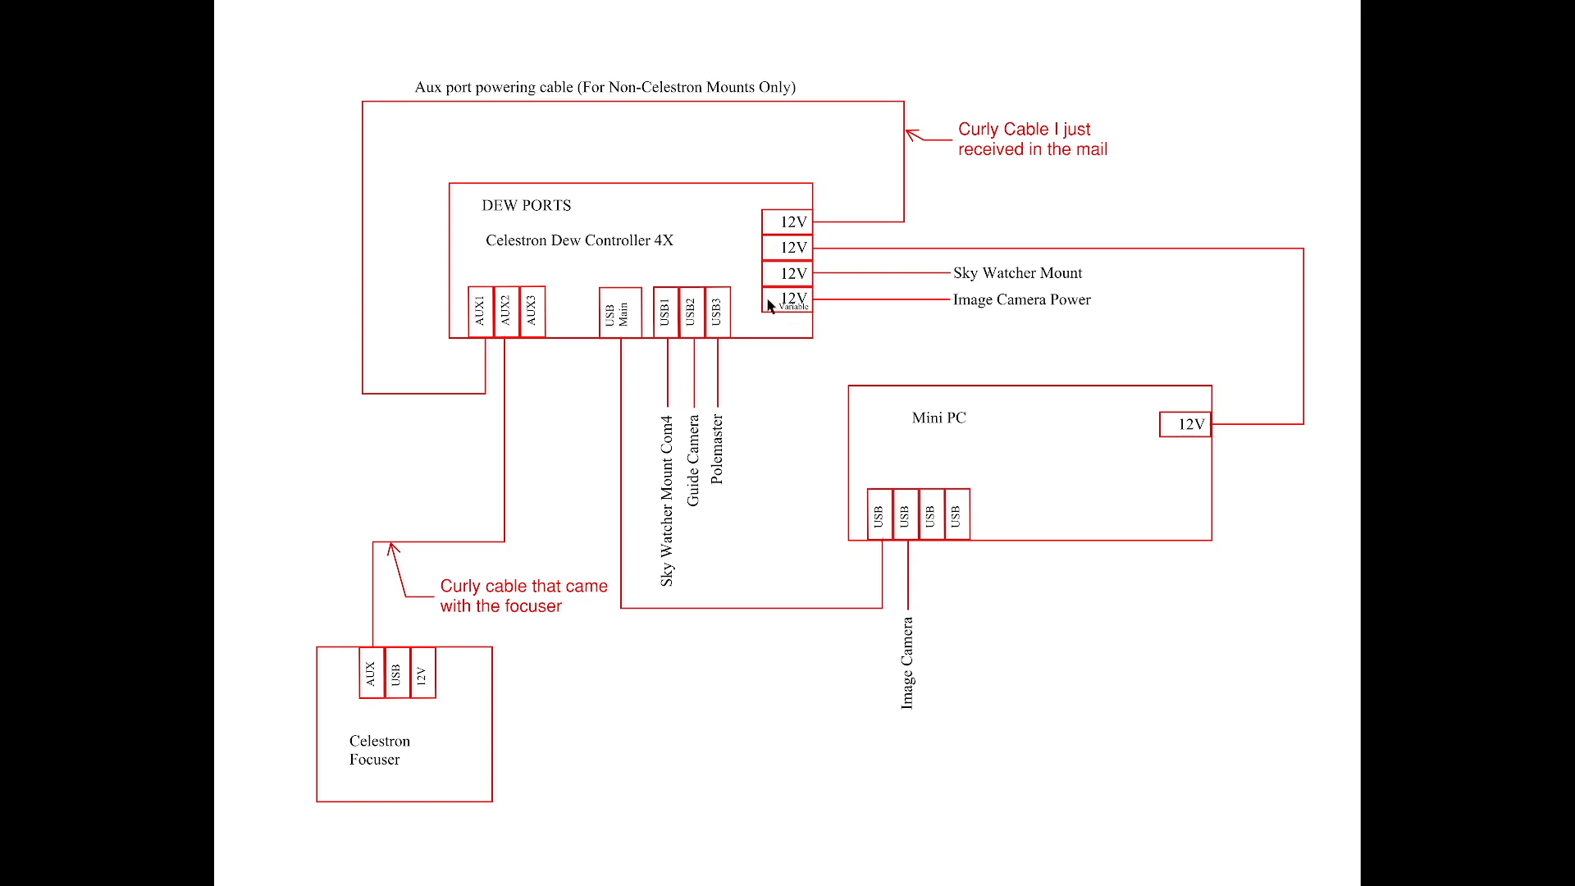
{"action": "mouse_move", "coordinate": [772, 306]}
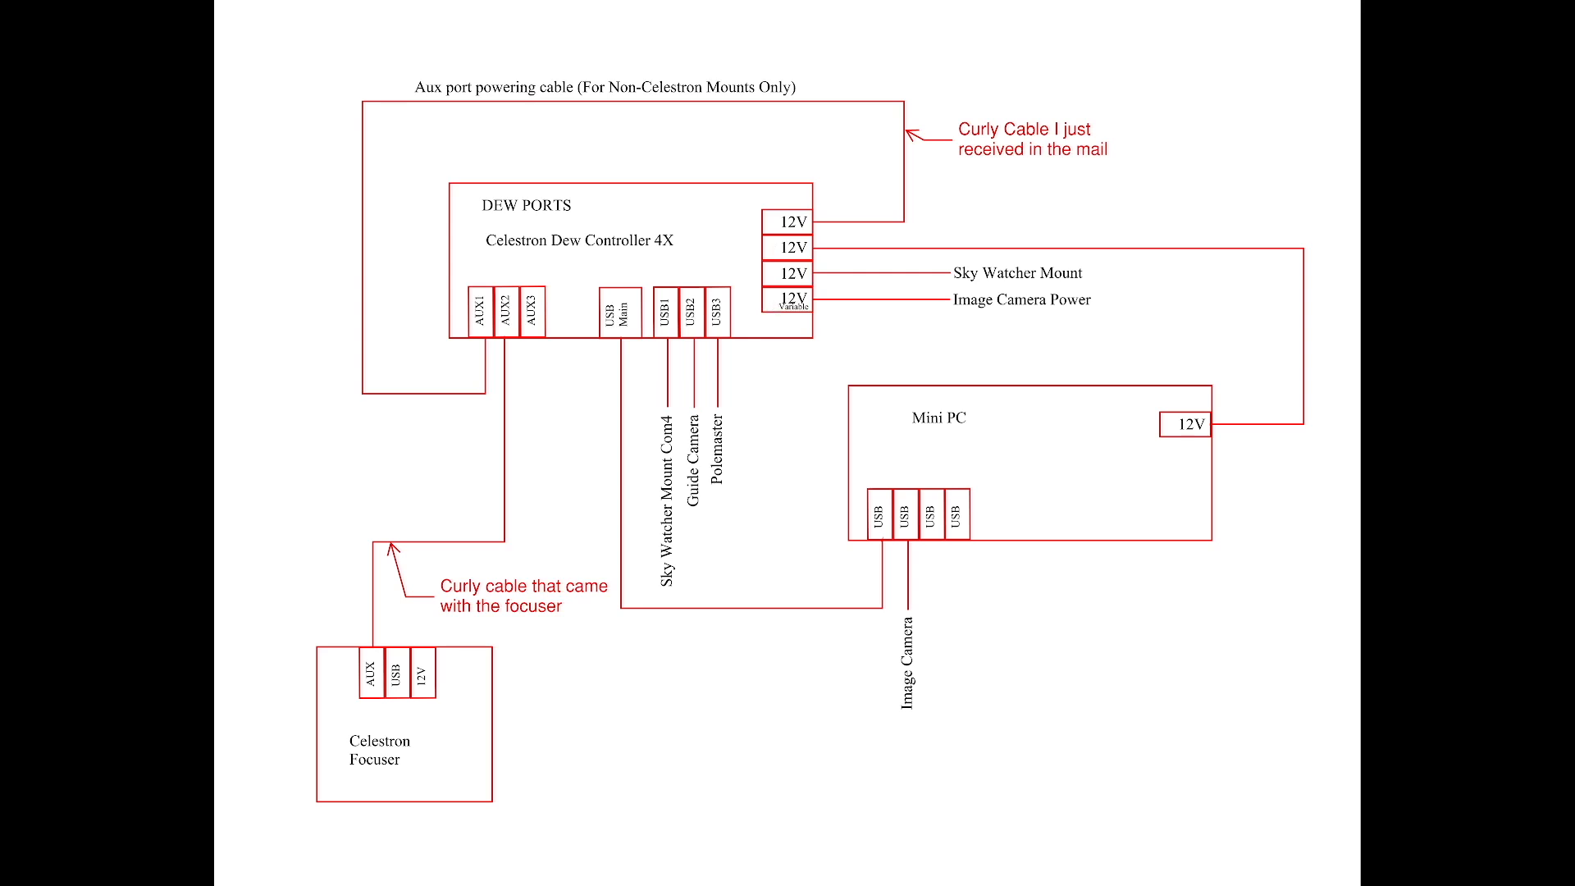
{"action": "mouse_move", "coordinate": [476, 730]}
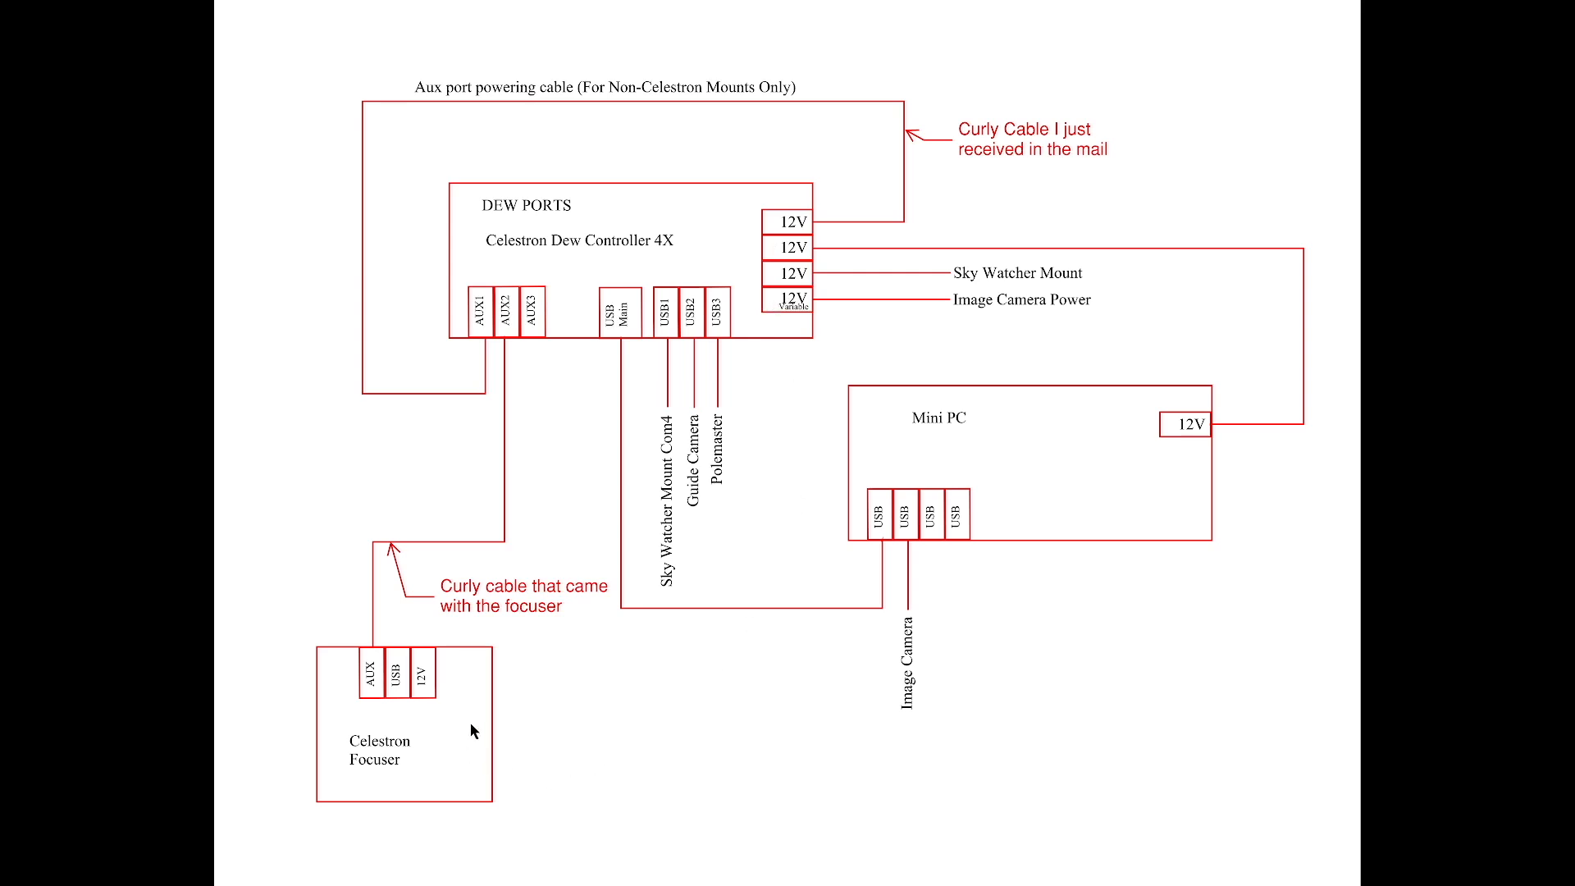
{"action": "mouse_move", "coordinate": [361, 705]}
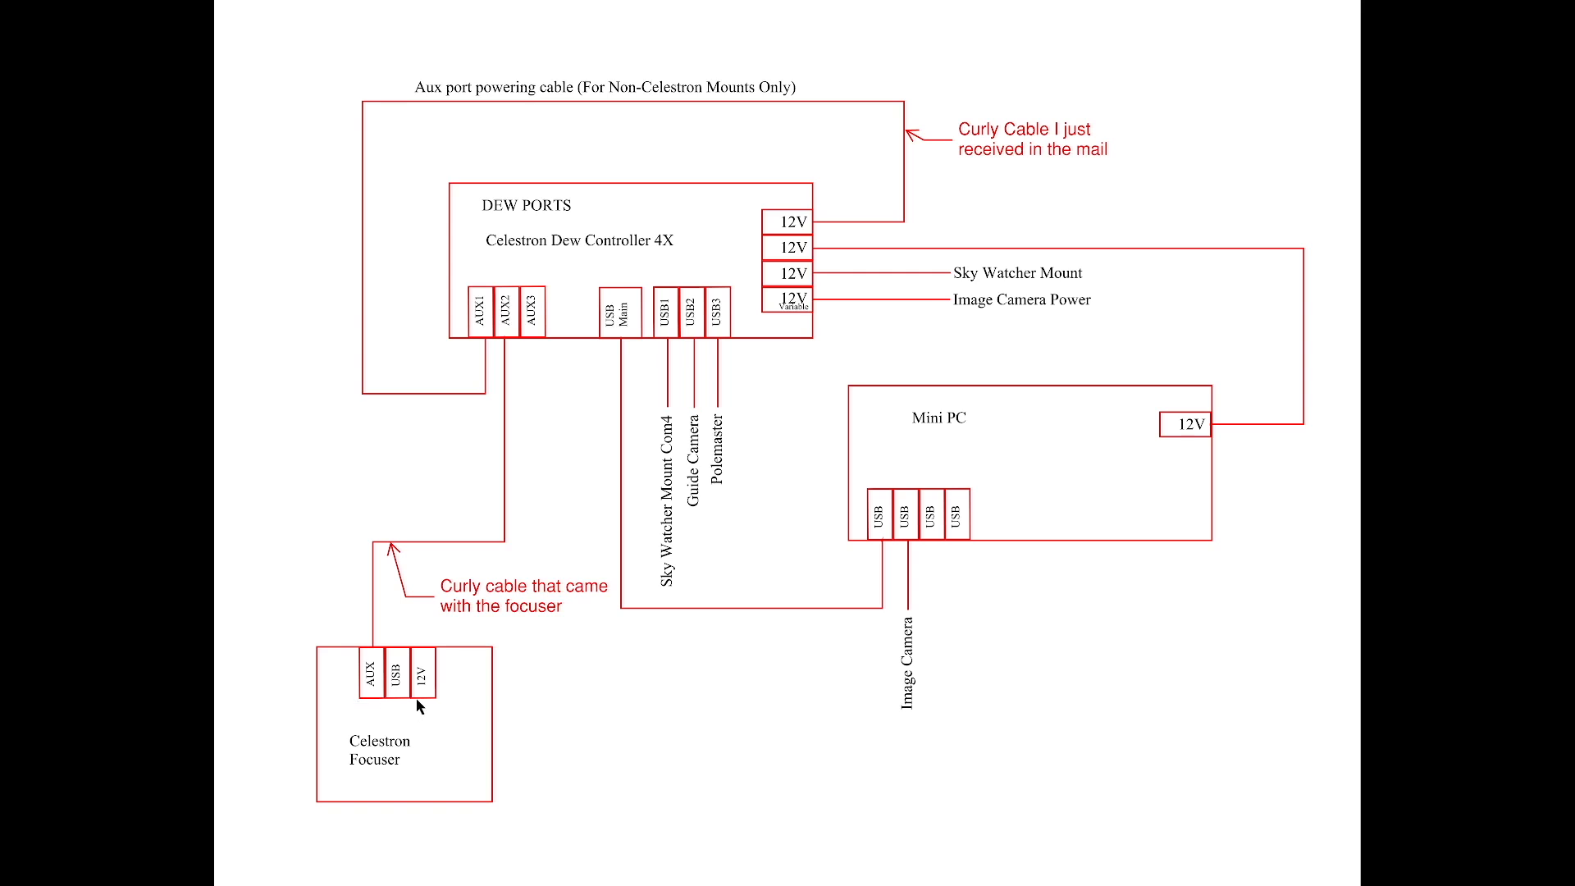
{"action": "mouse_move", "coordinate": [1109, 482]}
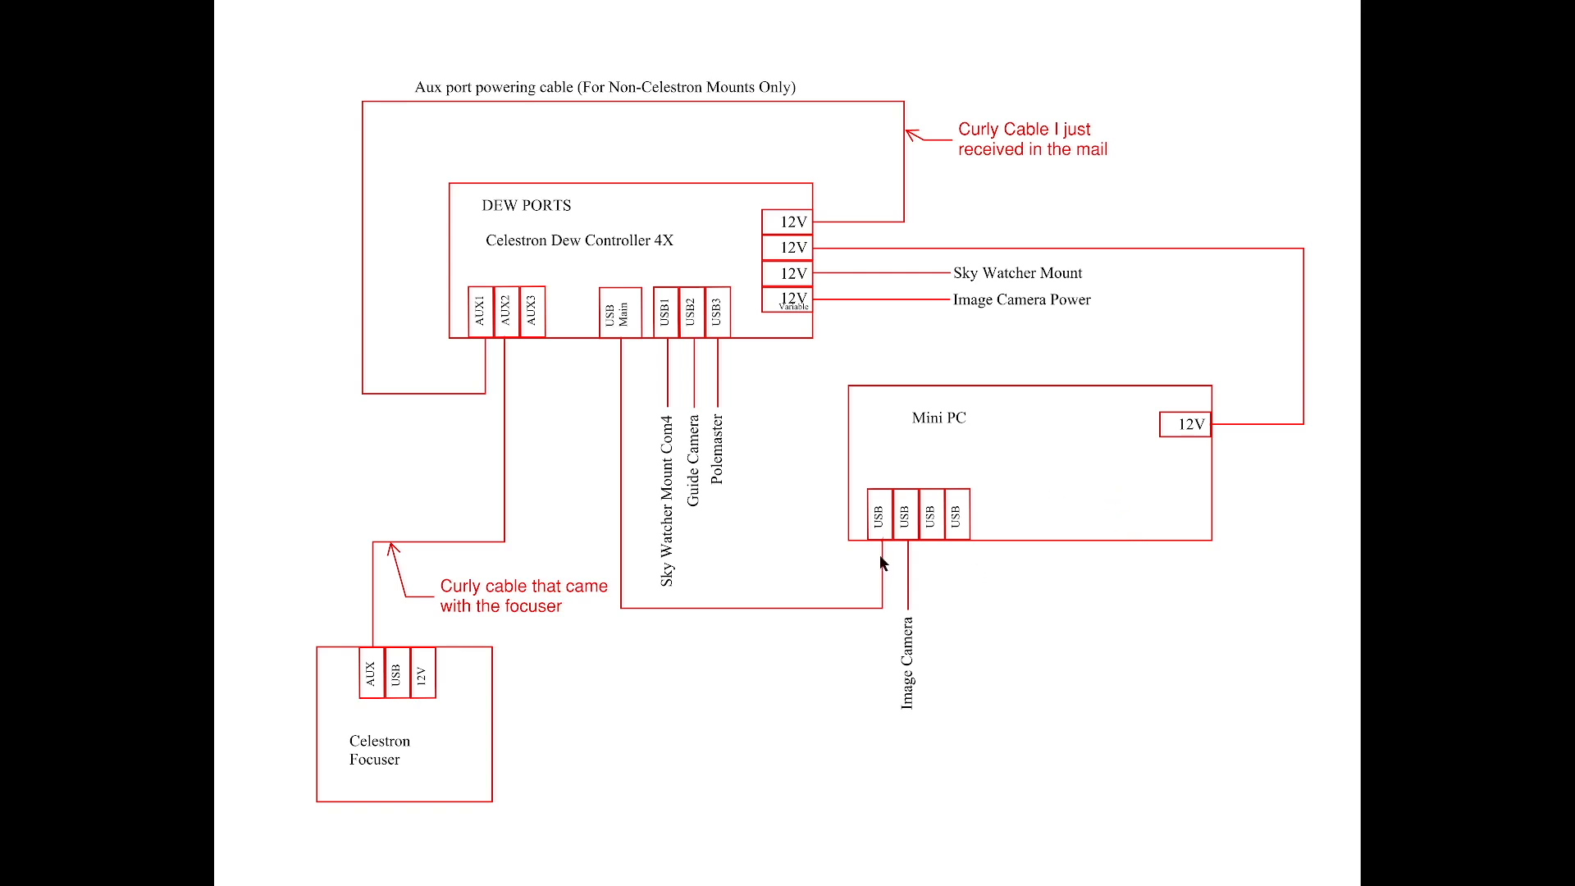
{"action": "mouse_move", "coordinate": [1096, 459]}
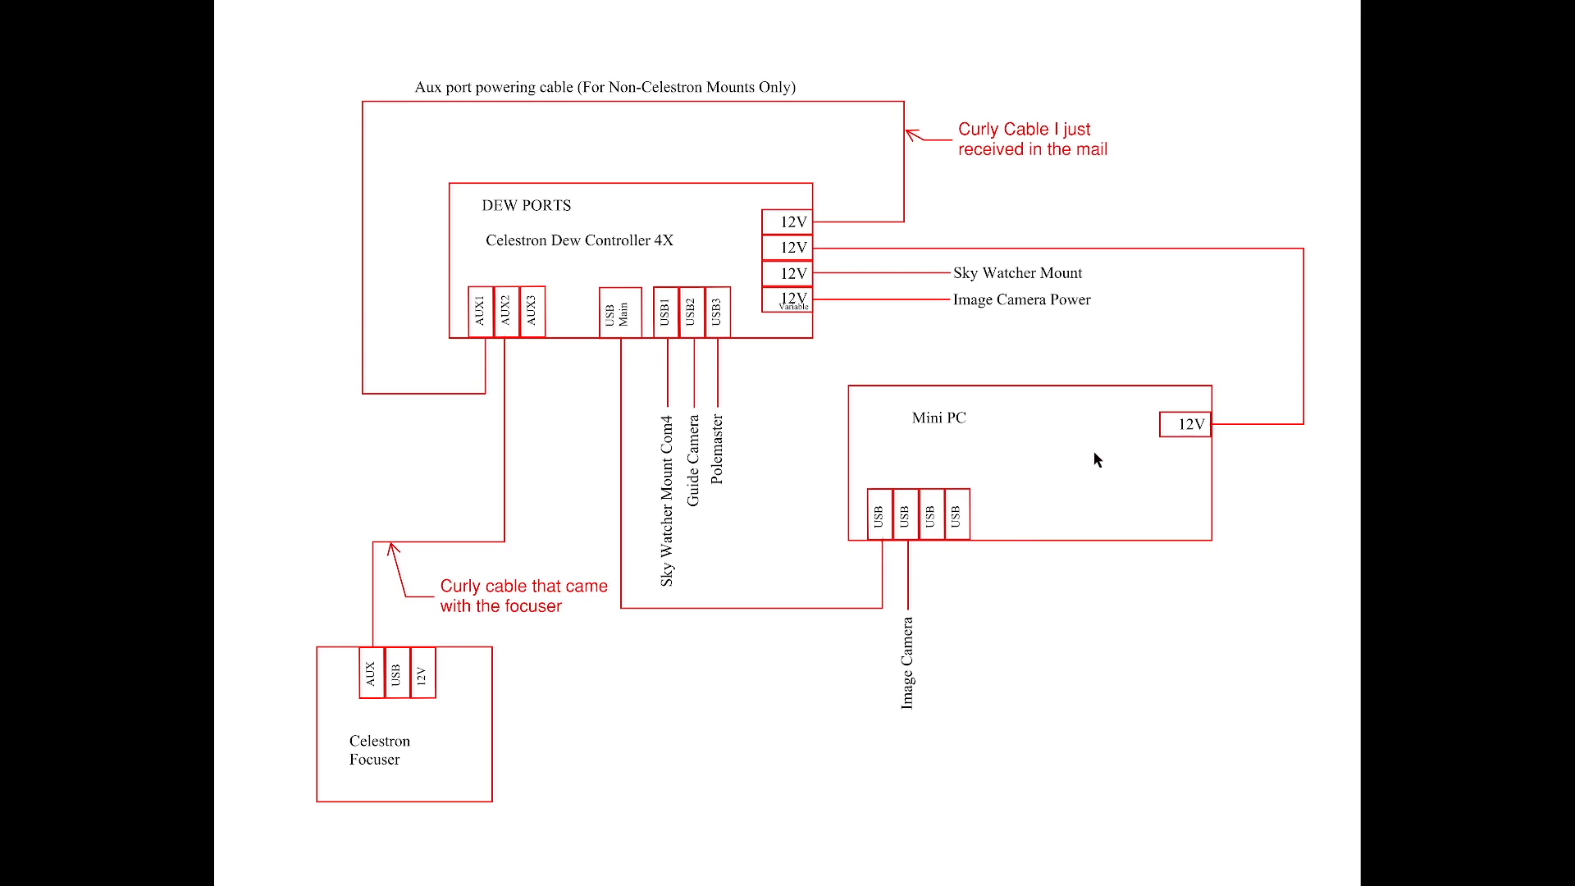
{"action": "mouse_move", "coordinate": [1122, 446]}
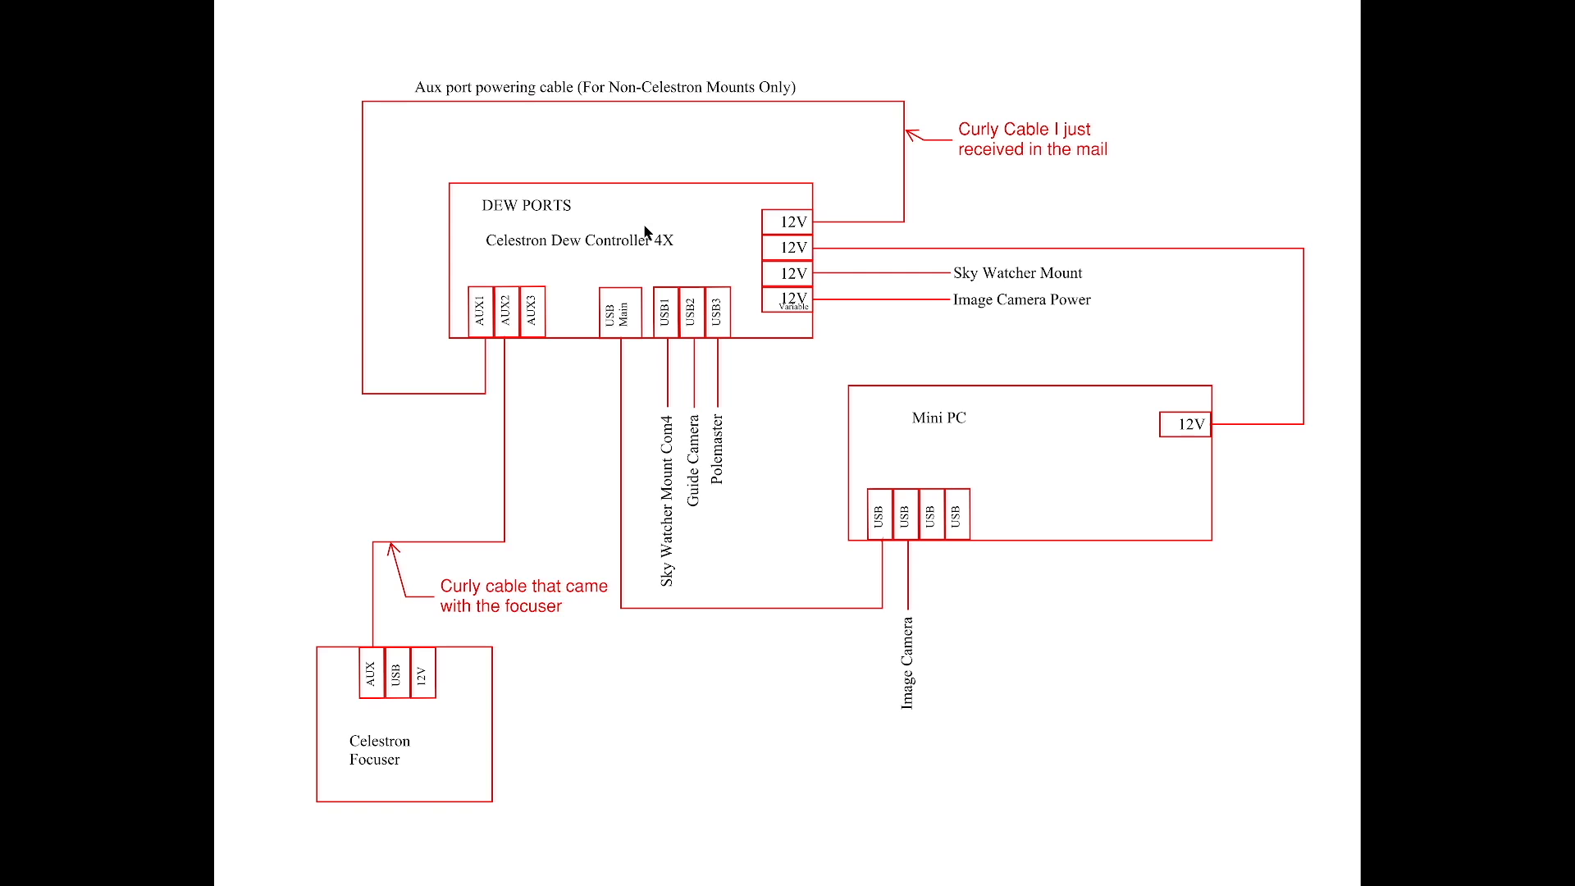
{"action": "mouse_move", "coordinate": [692, 236]}
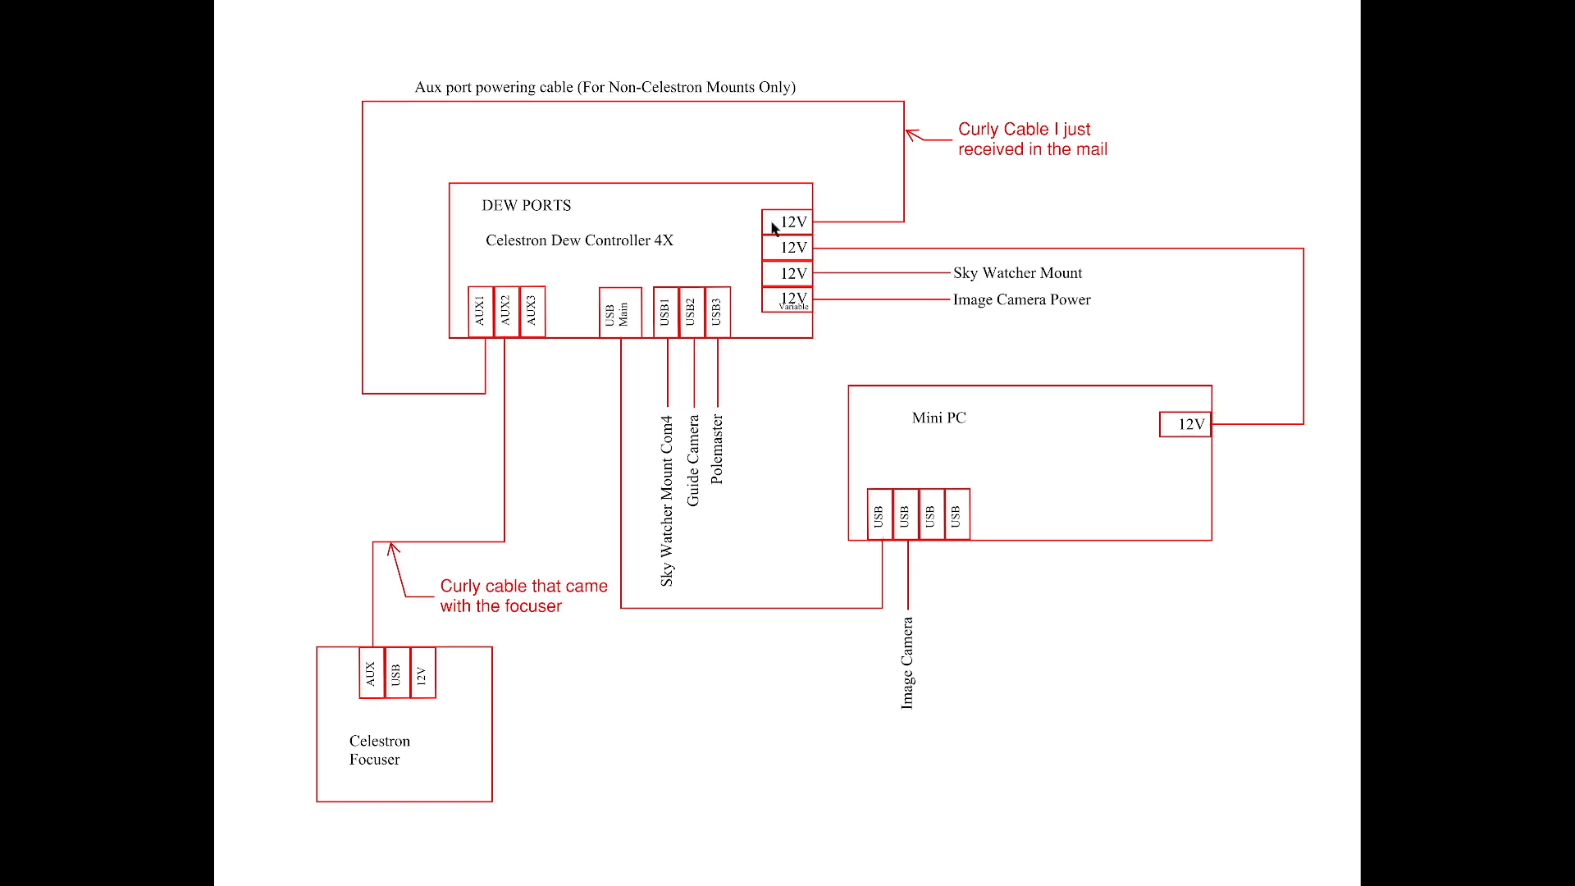
{"action": "mouse_move", "coordinate": [776, 246]}
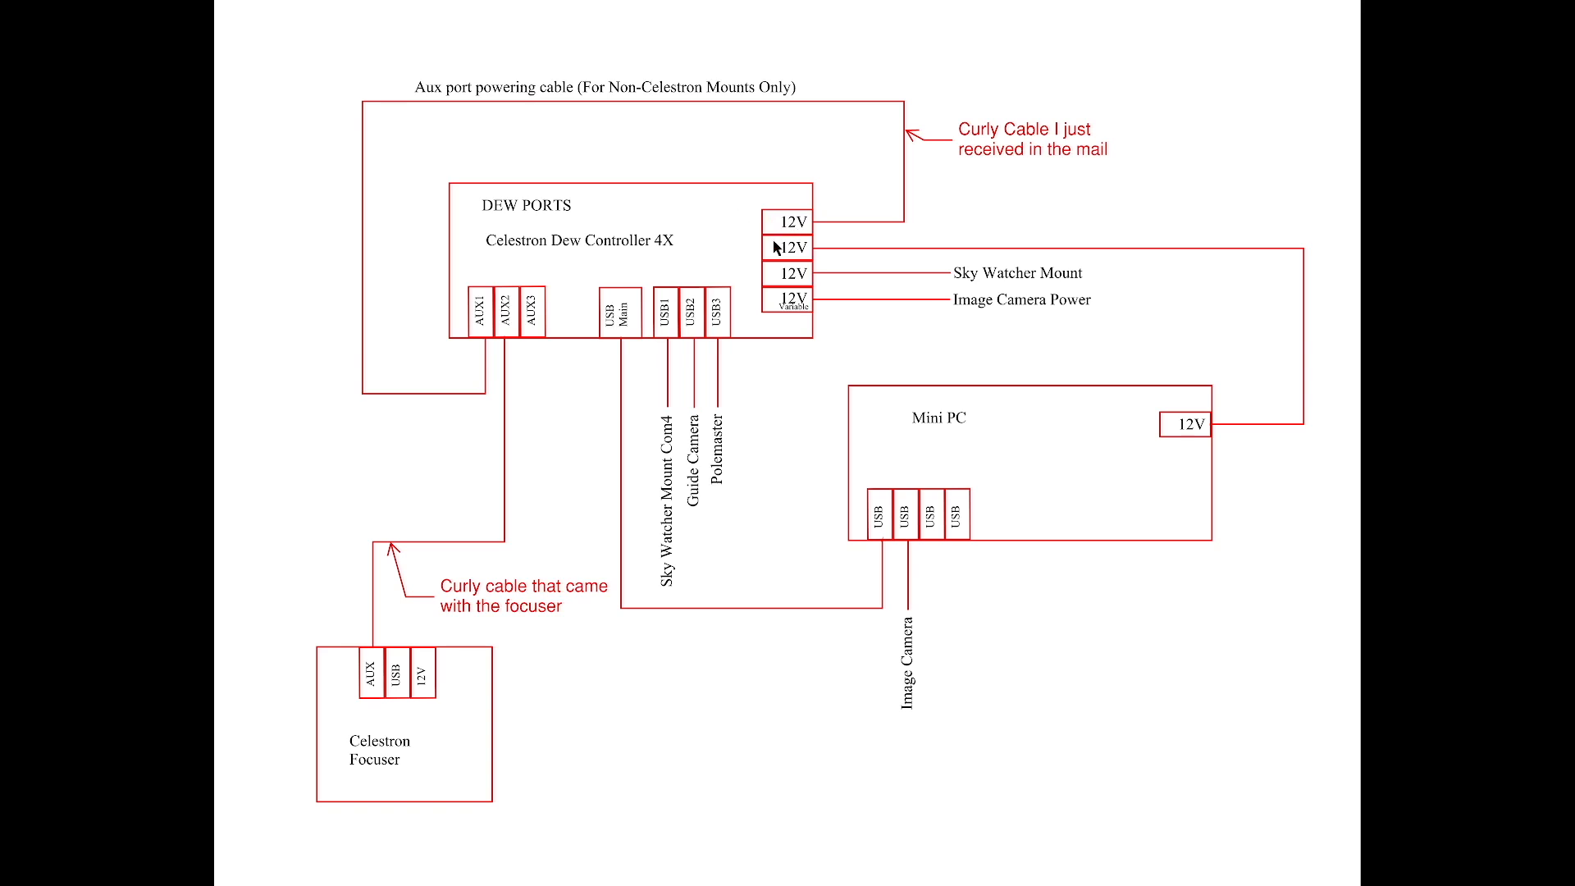
{"action": "mouse_move", "coordinate": [972, 309]}
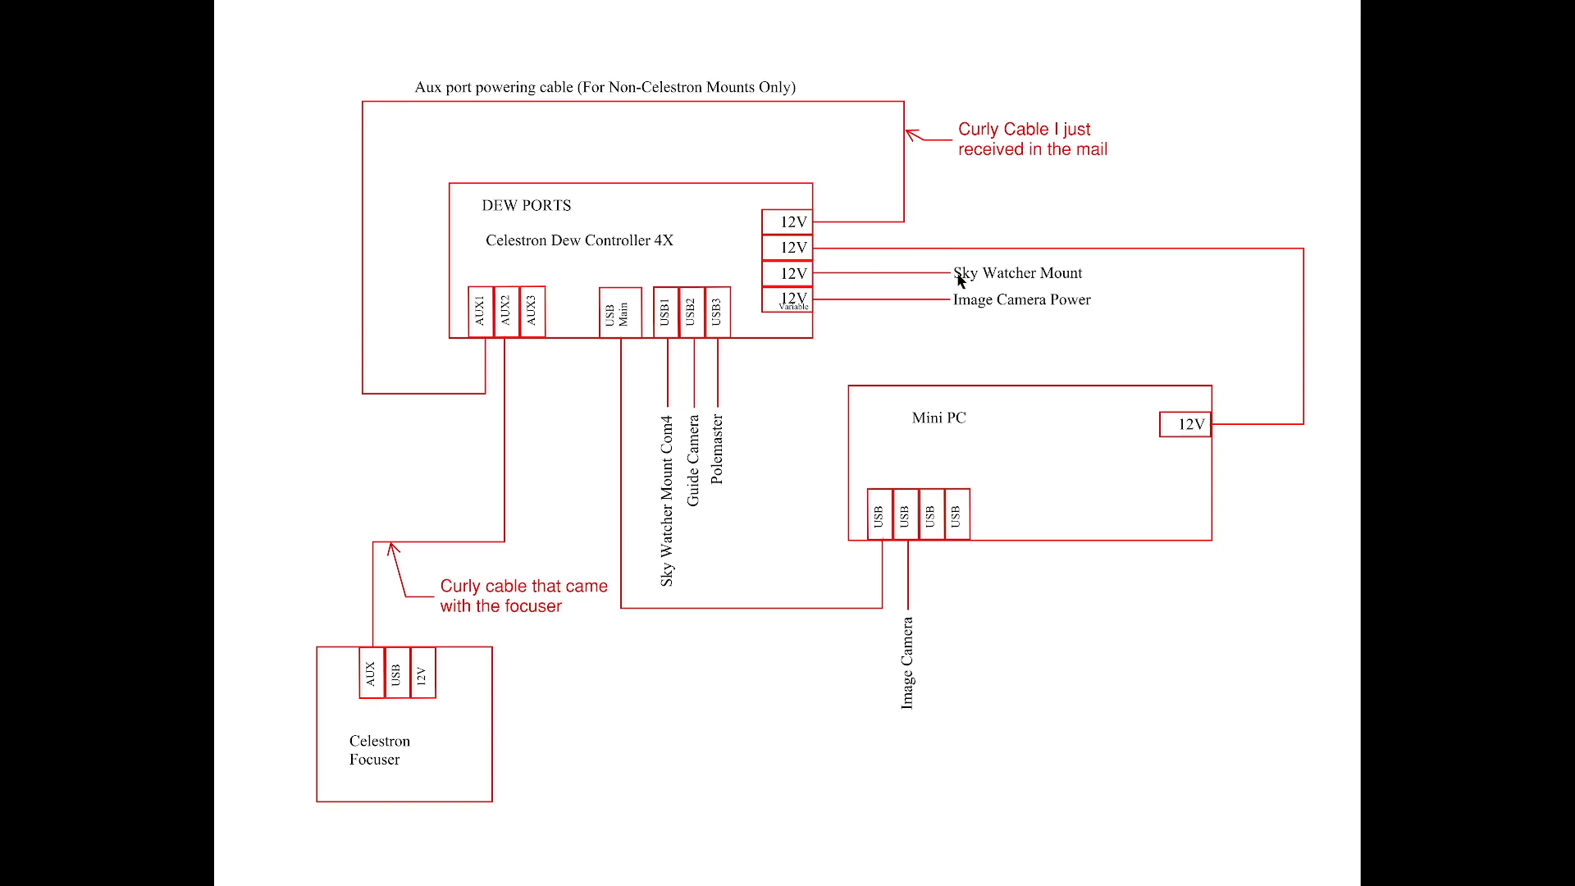
{"action": "mouse_move", "coordinate": [976, 309]}
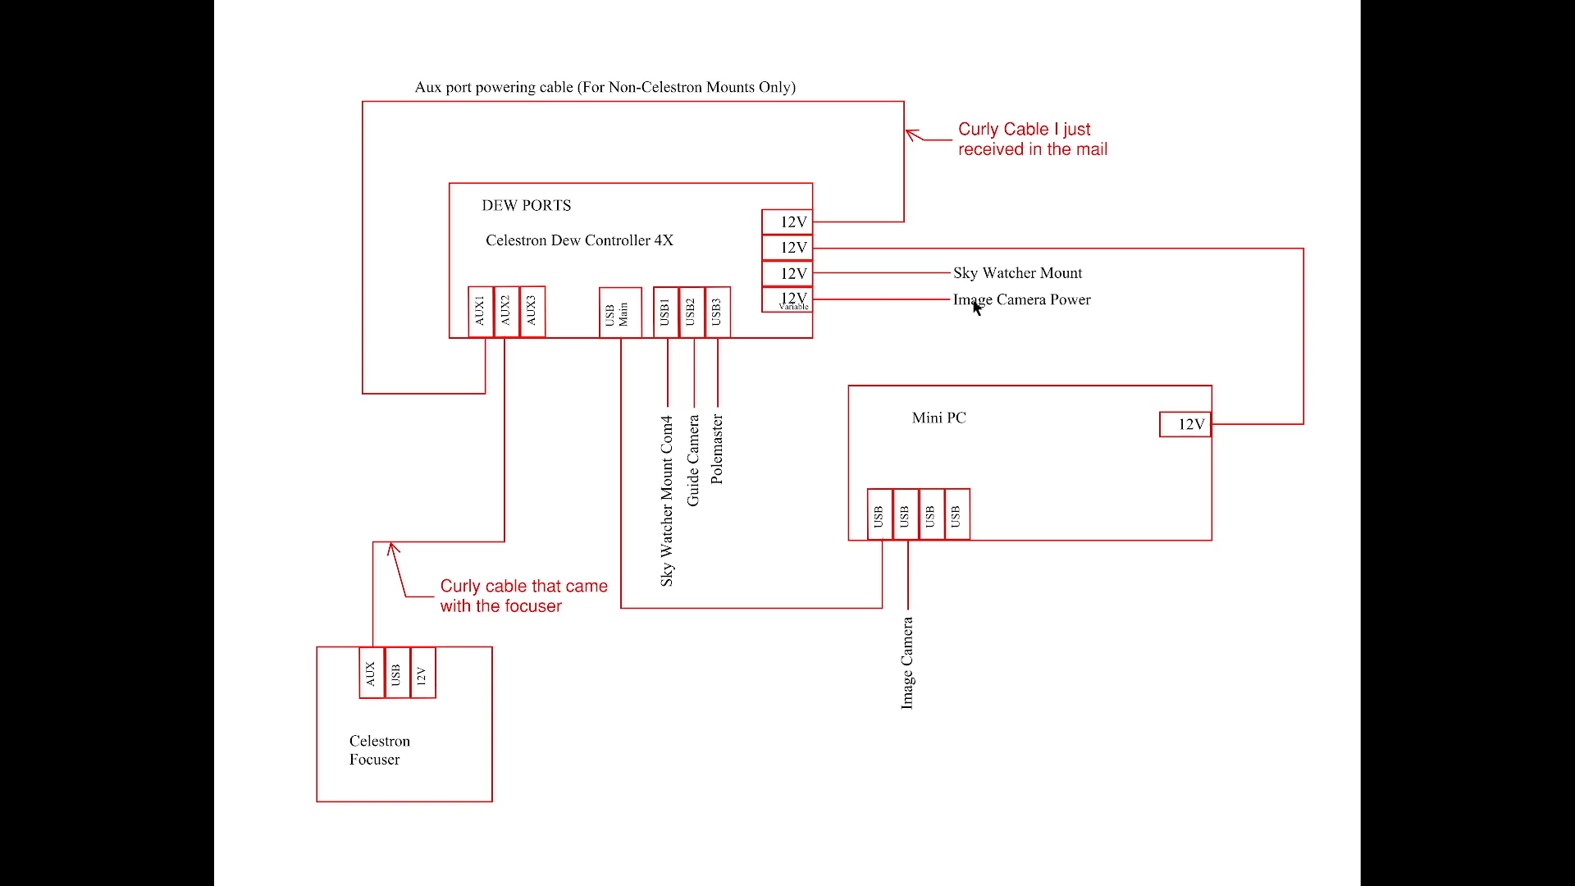
{"action": "mouse_move", "coordinate": [792, 223]}
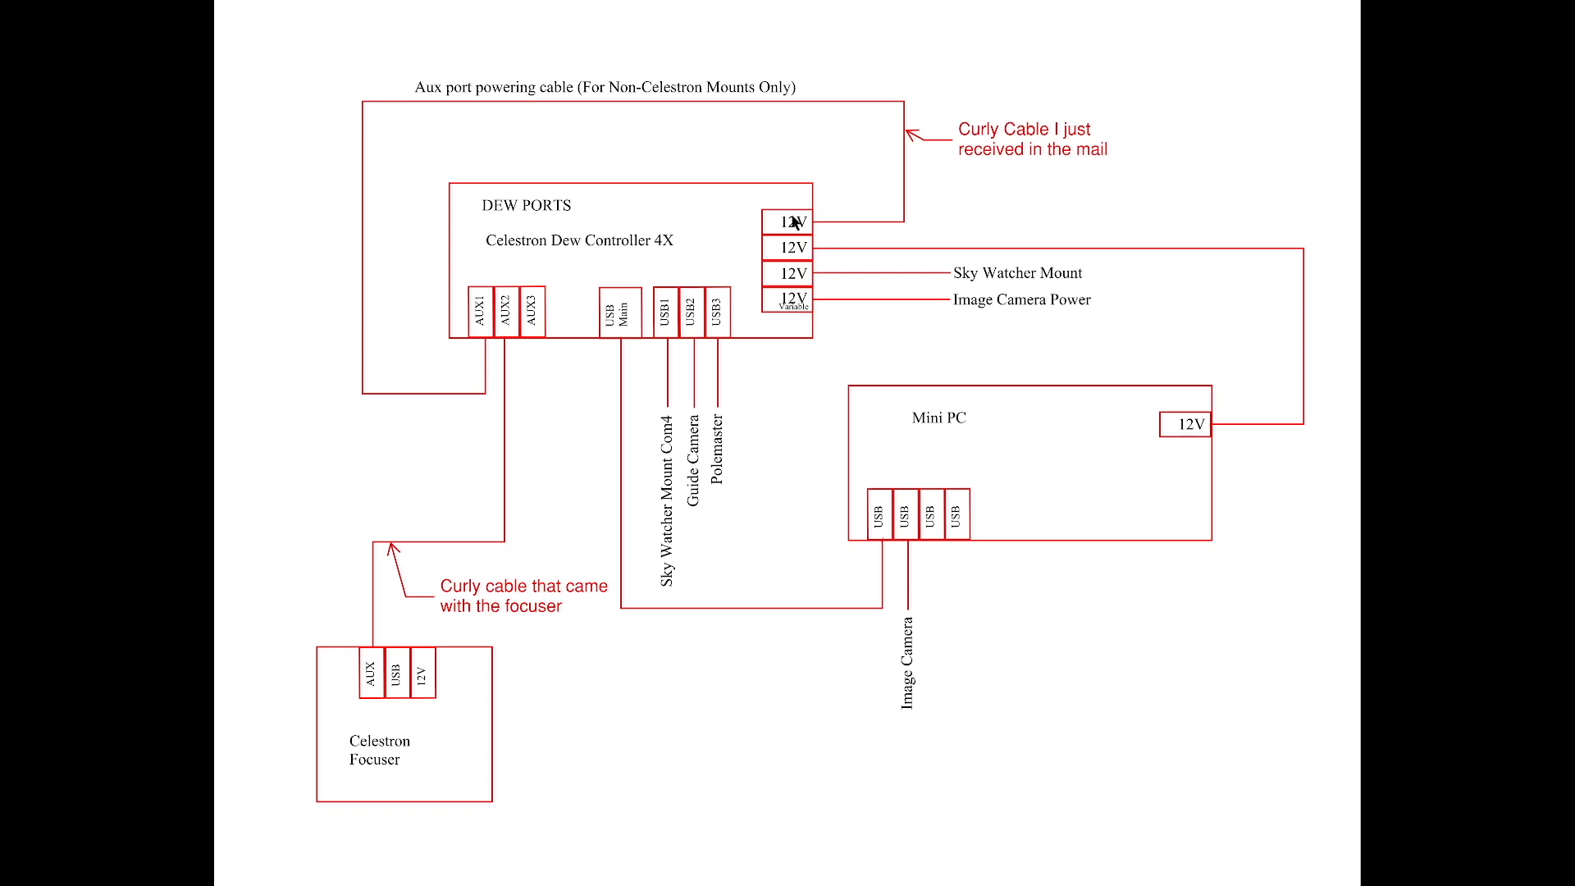
{"action": "mouse_move", "coordinate": [777, 230]}
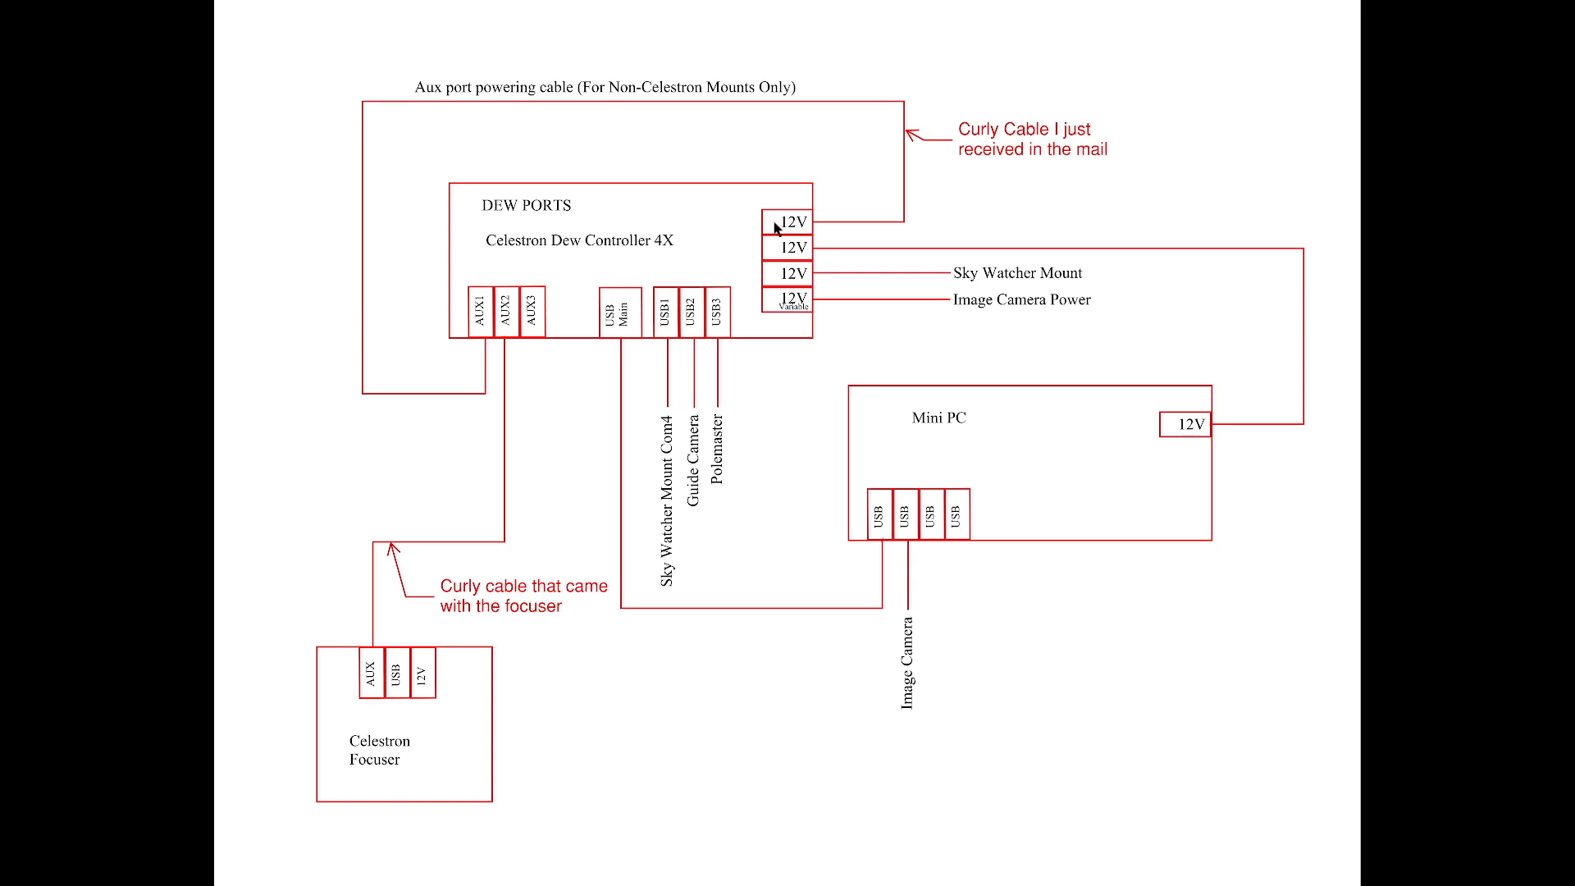
{"action": "mouse_move", "coordinate": [789, 228]}
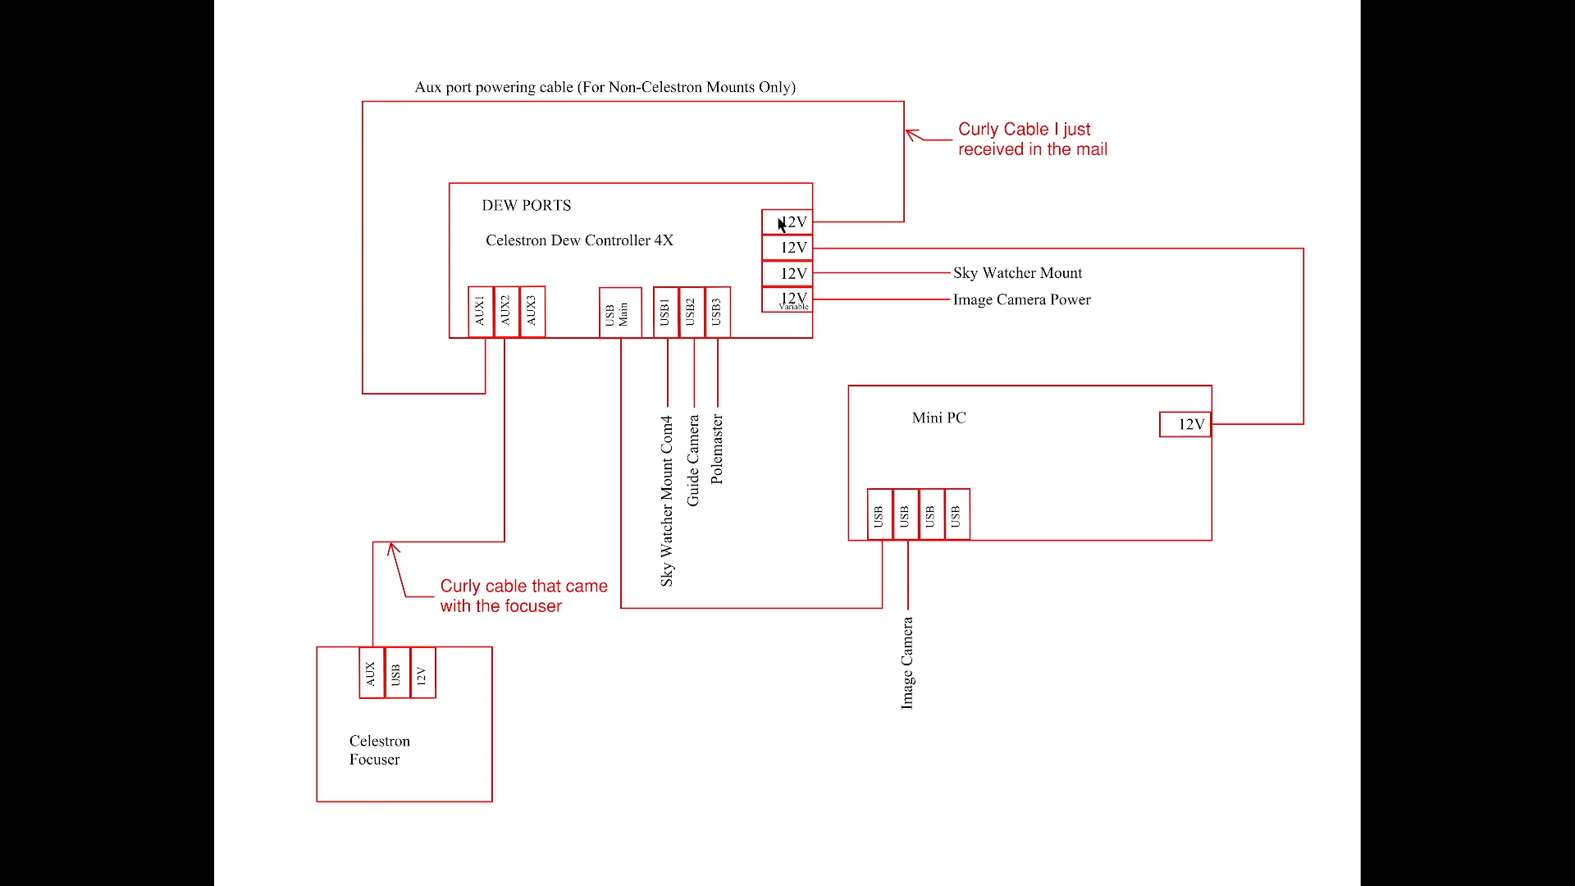
{"action": "mouse_move", "coordinate": [783, 225]}
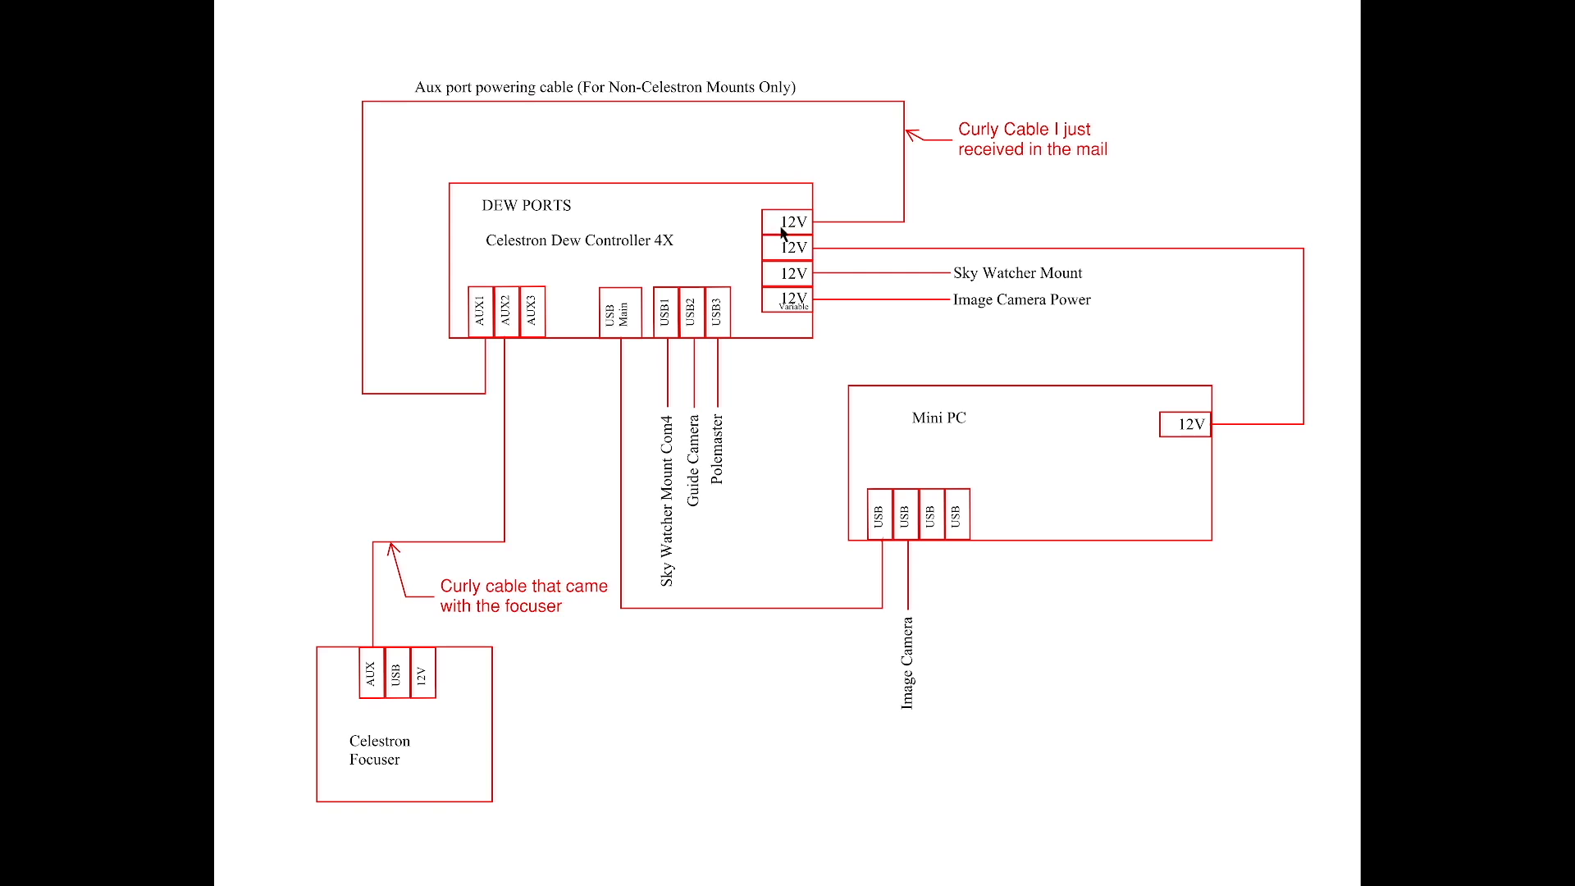
{"action": "mouse_move", "coordinate": [620, 75]}
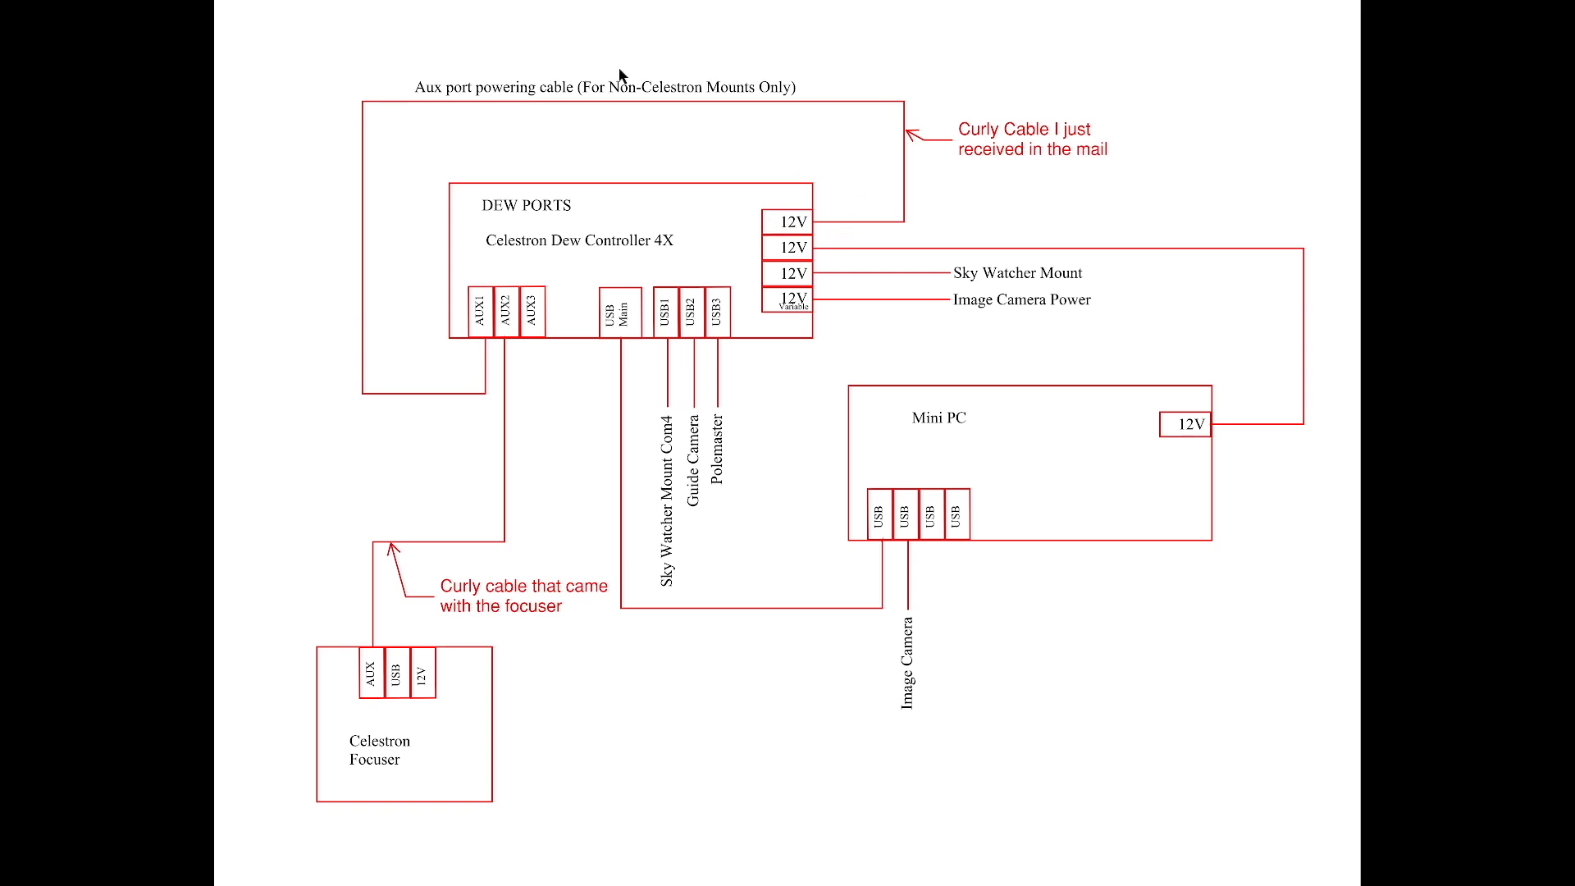
{"action": "mouse_move", "coordinate": [478, 328]}
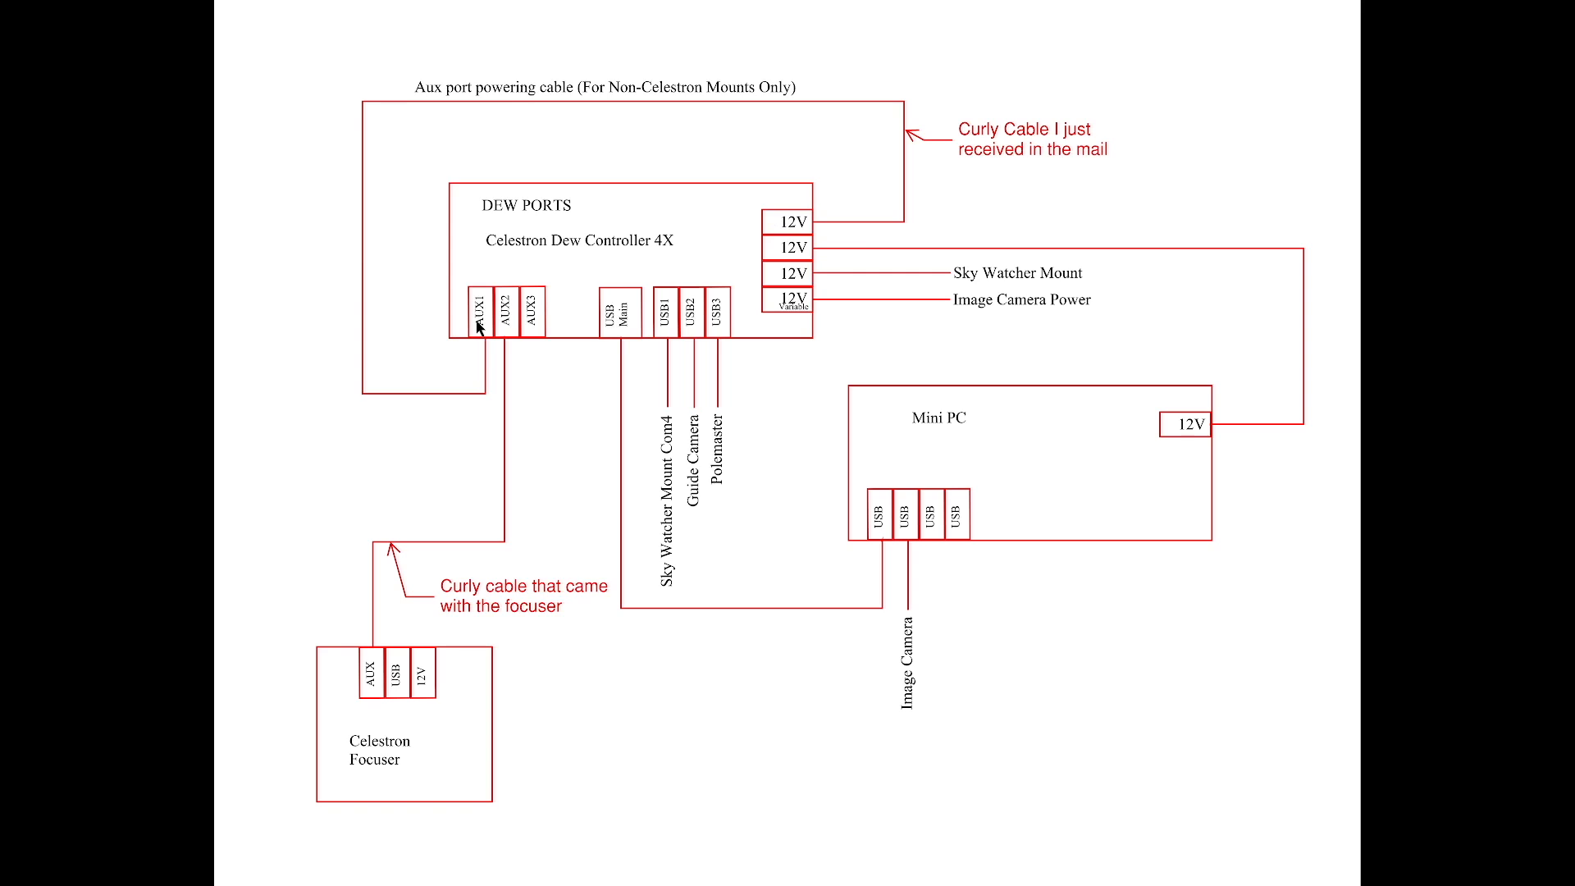
{"action": "mouse_move", "coordinate": [507, 307]}
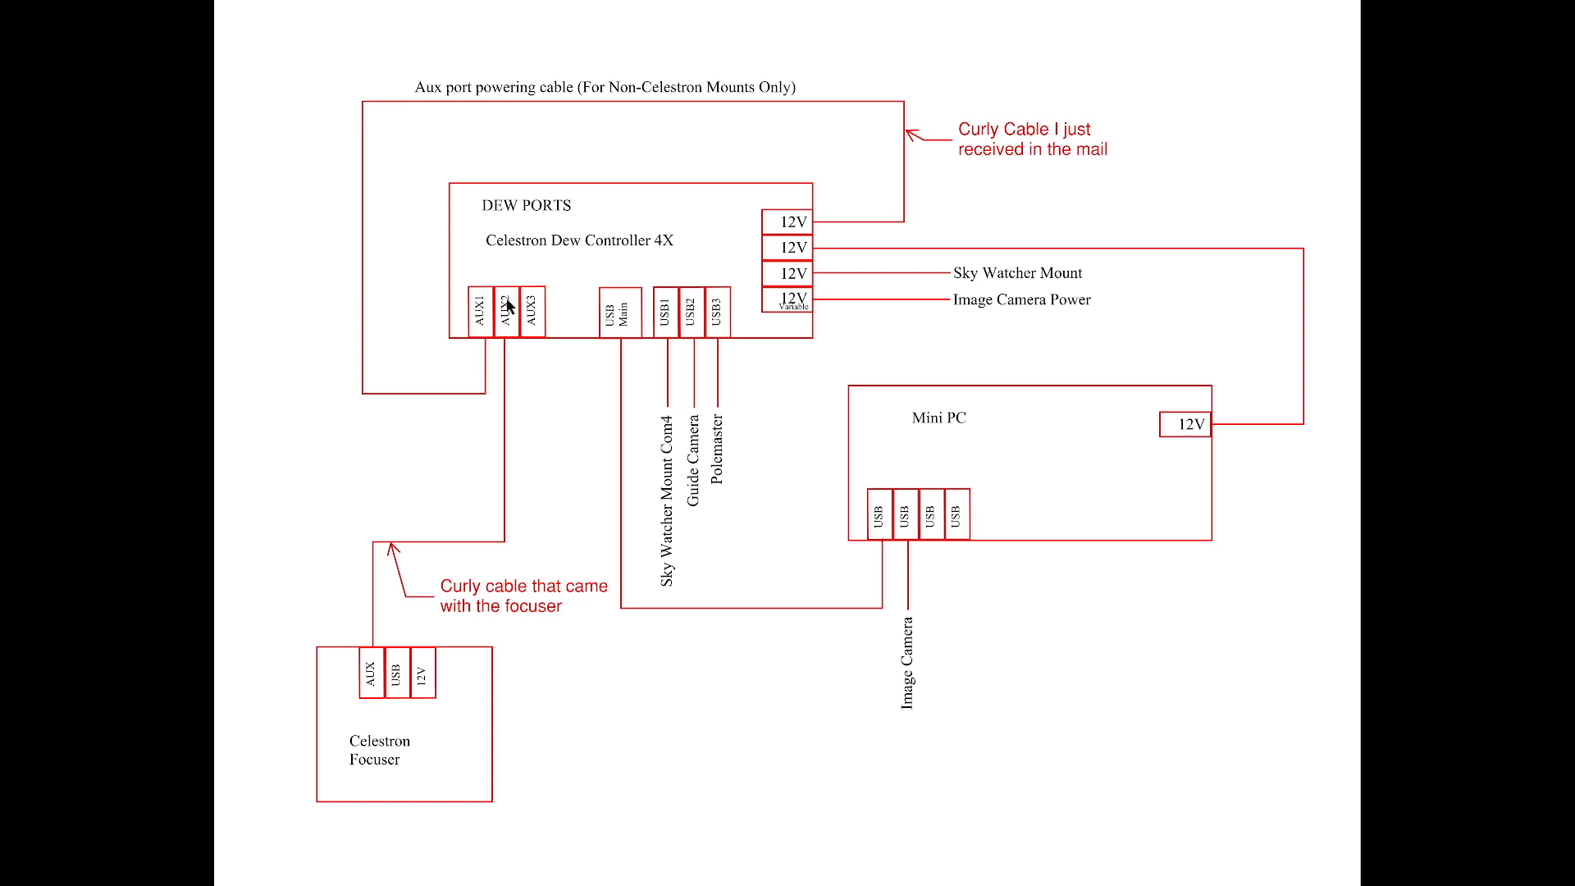
{"action": "mouse_move", "coordinate": [530, 315]}
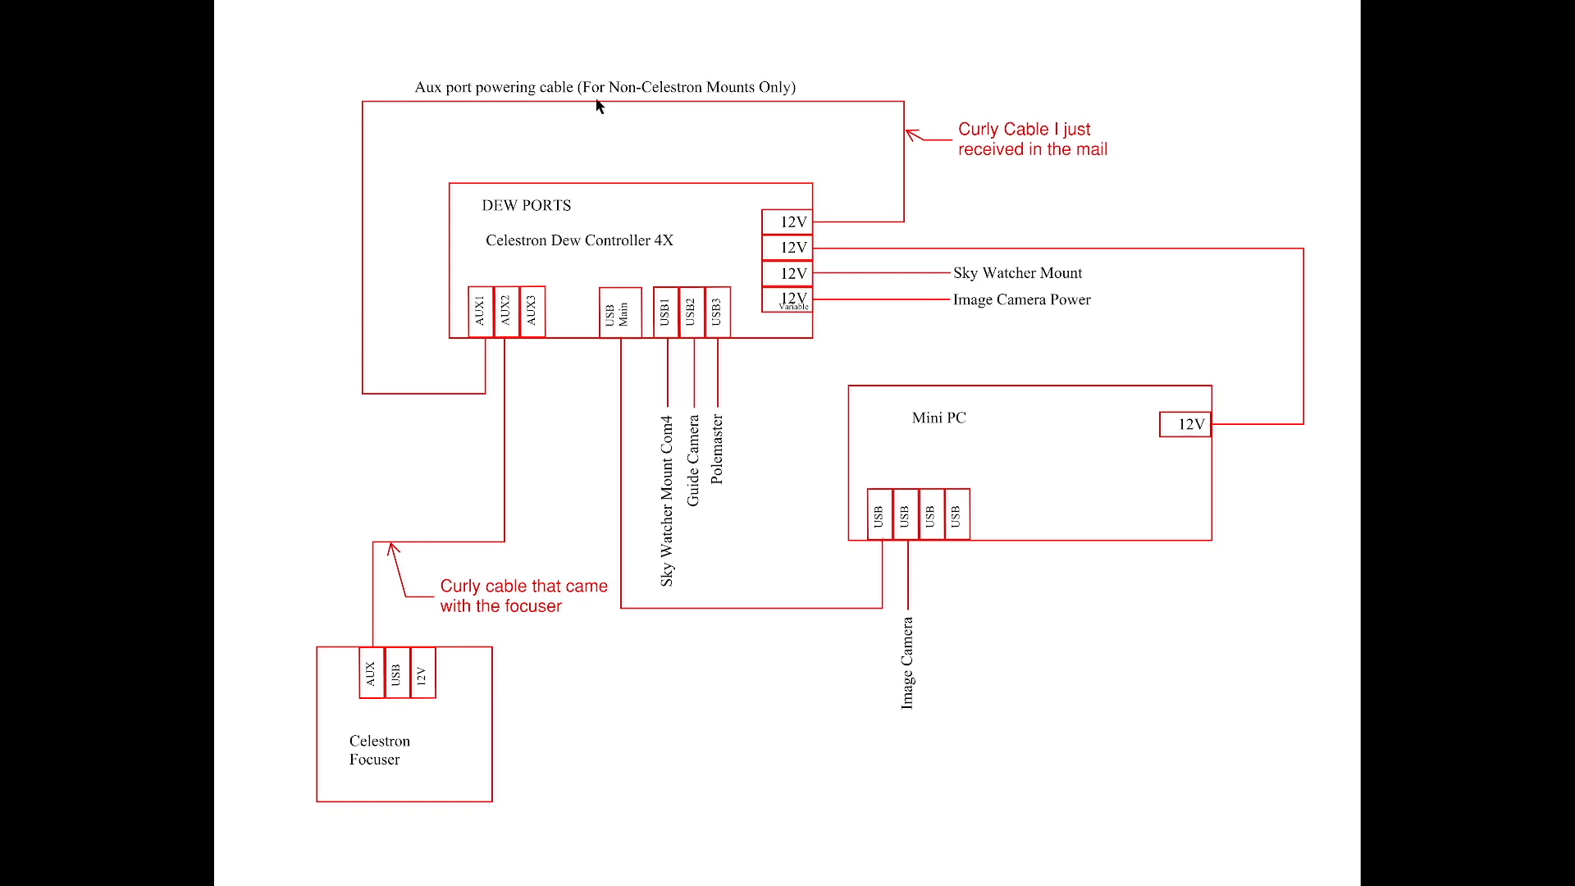
{"action": "mouse_move", "coordinate": [722, 95]}
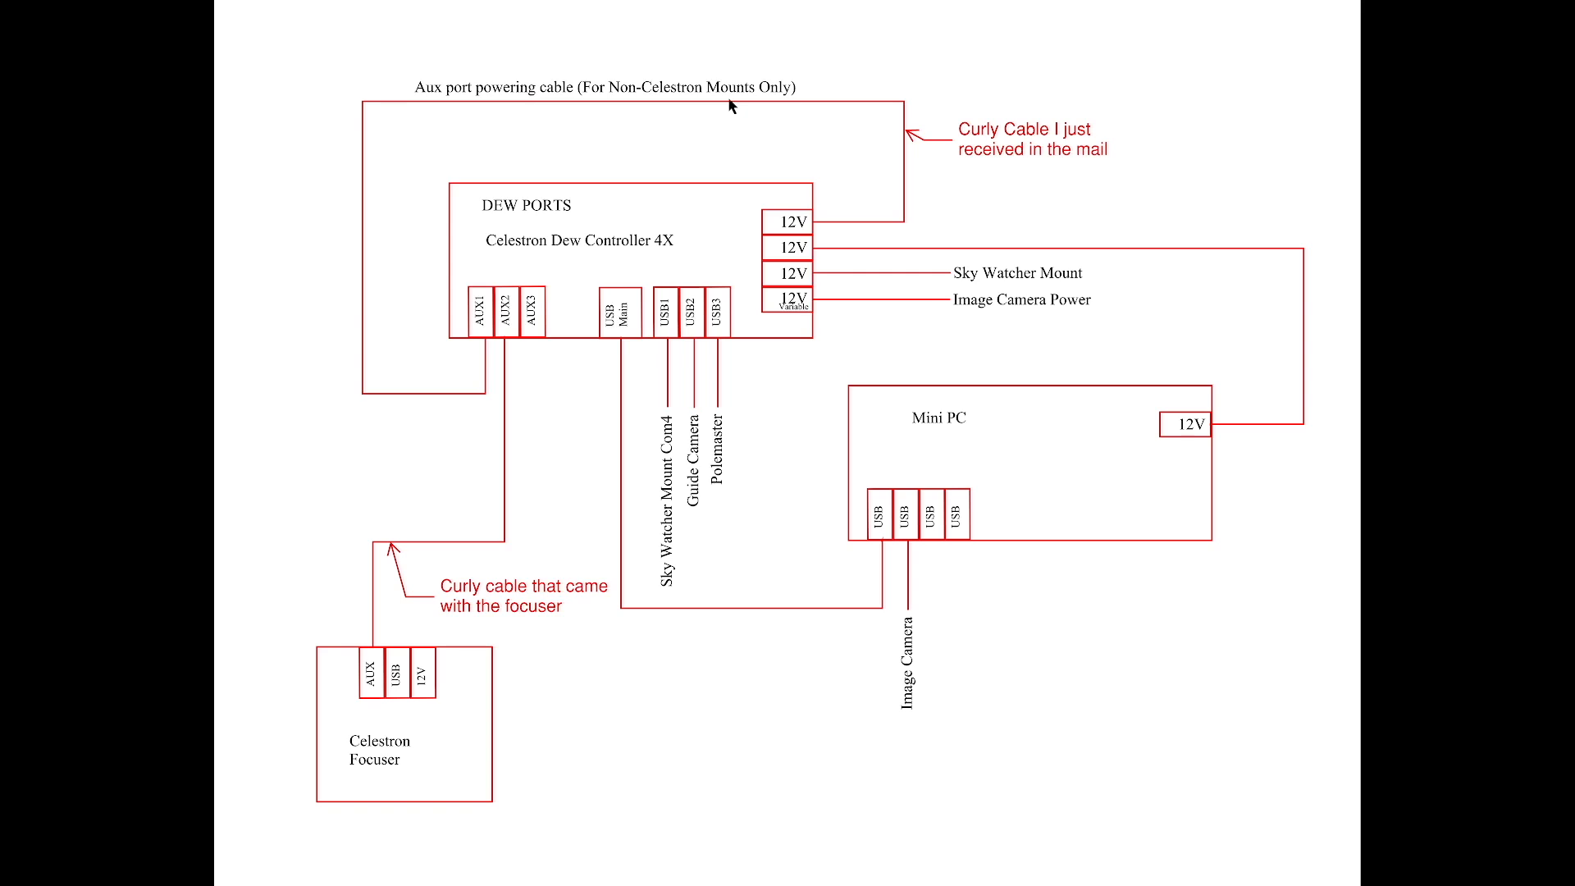
{"action": "mouse_move", "coordinate": [775, 225]}
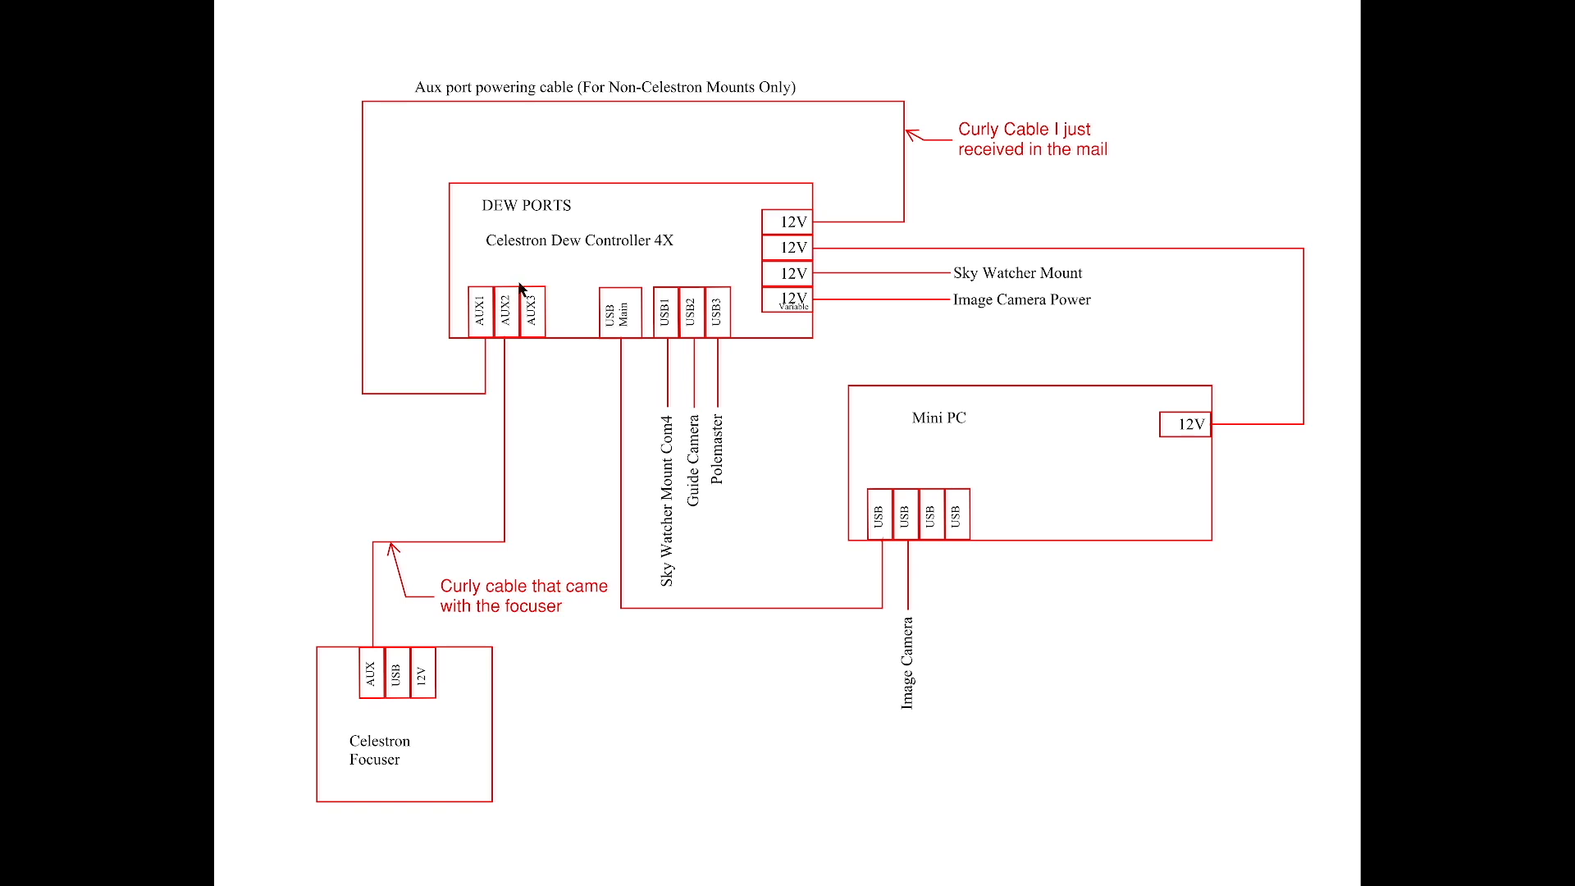
{"action": "mouse_move", "coordinate": [515, 305]}
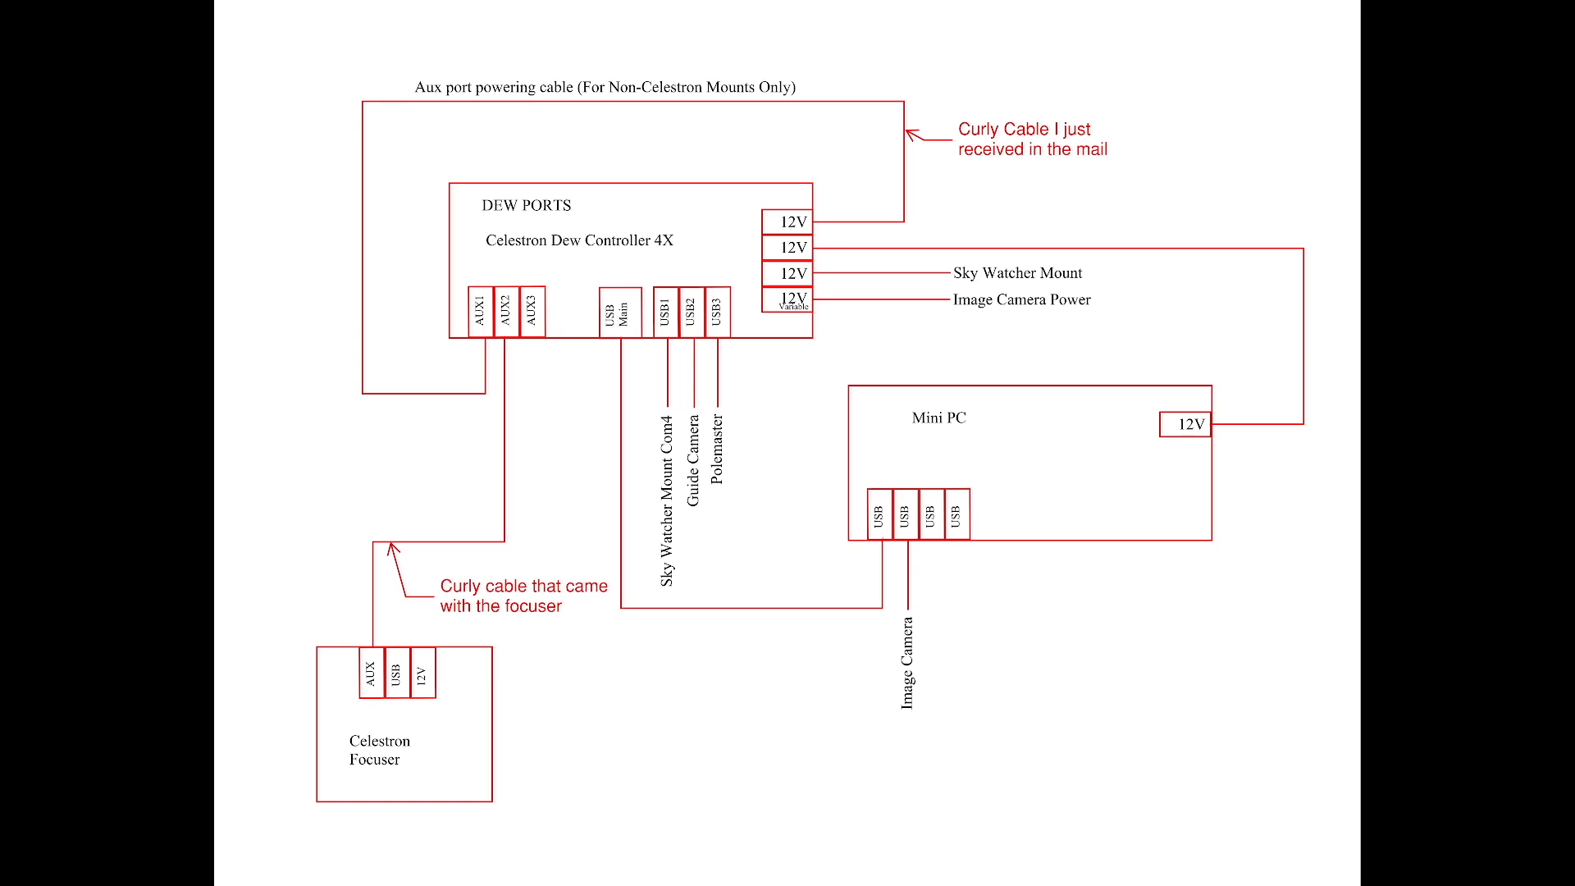
{"action": "mouse_move", "coordinate": [589, 146]}
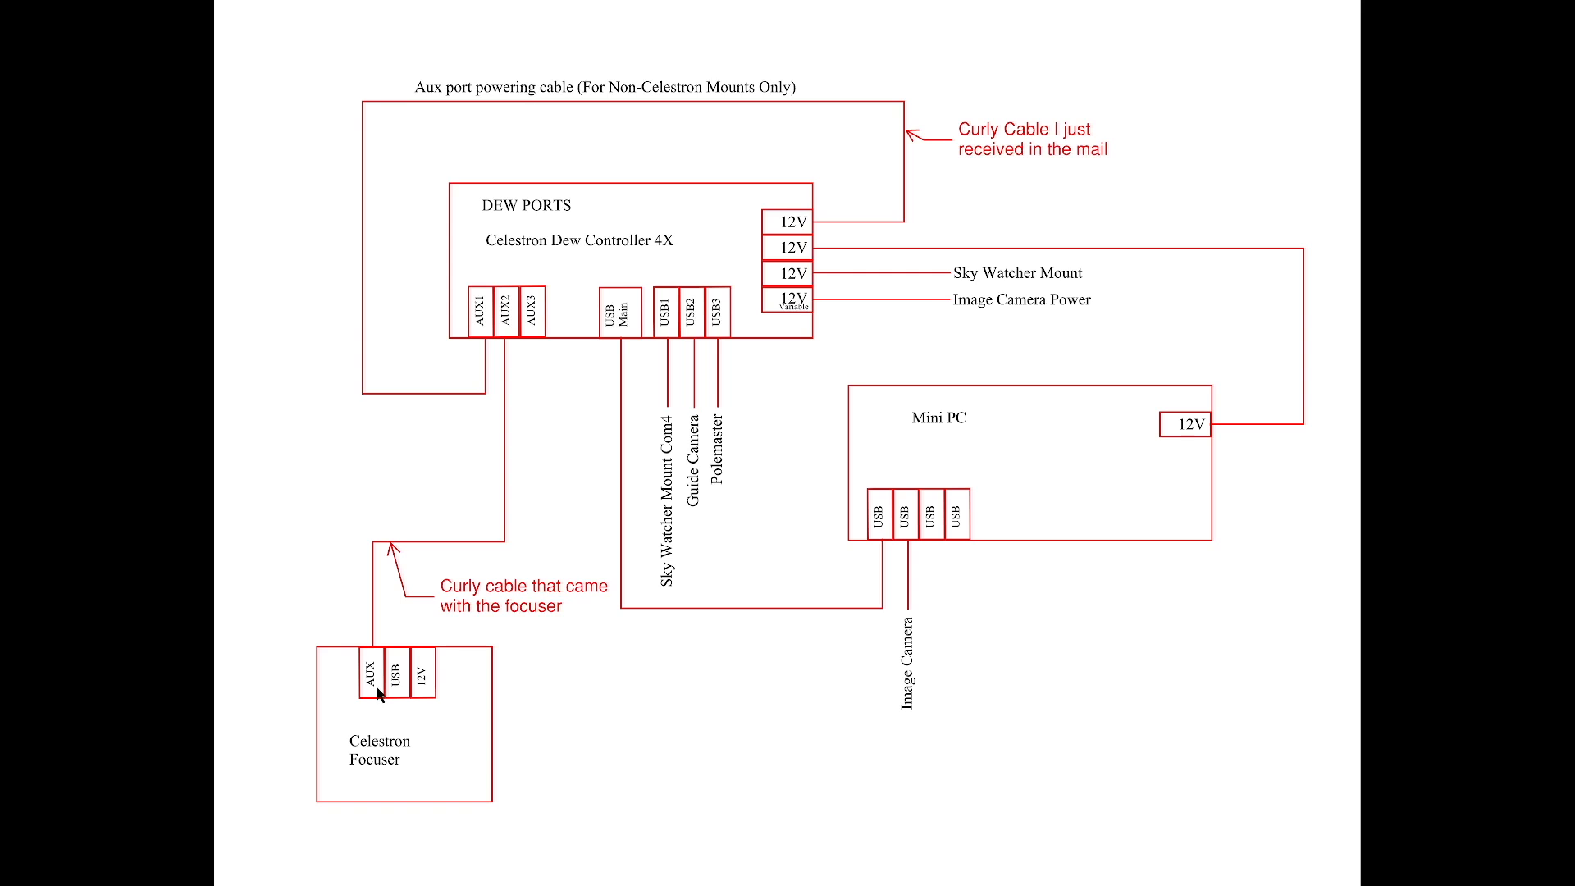
{"action": "mouse_move", "coordinate": [517, 415]}
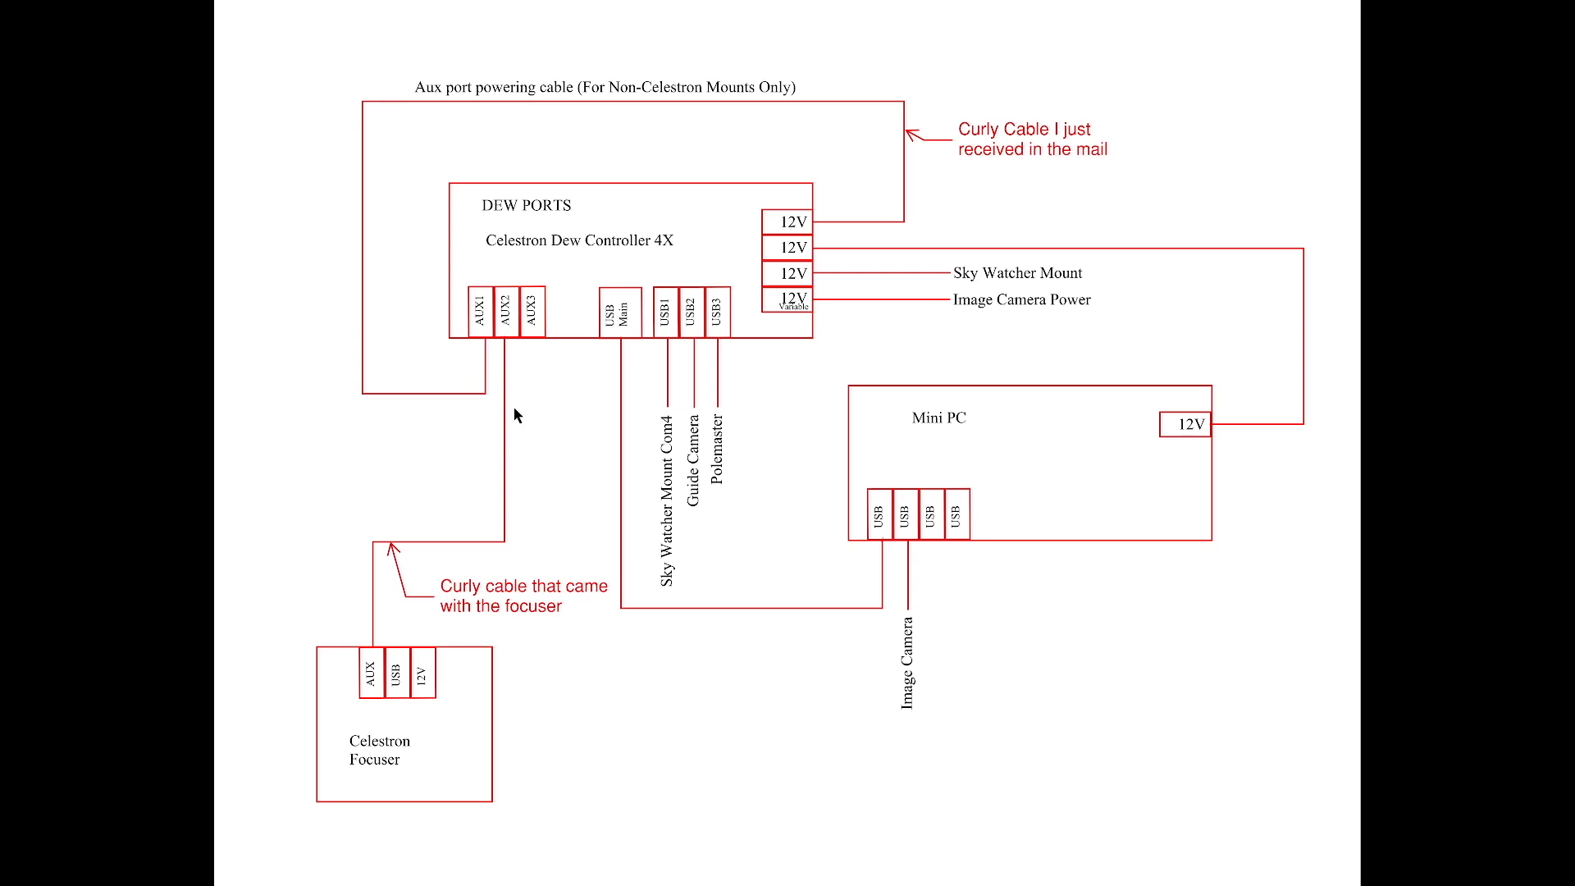
{"action": "mouse_move", "coordinate": [390, 693]}
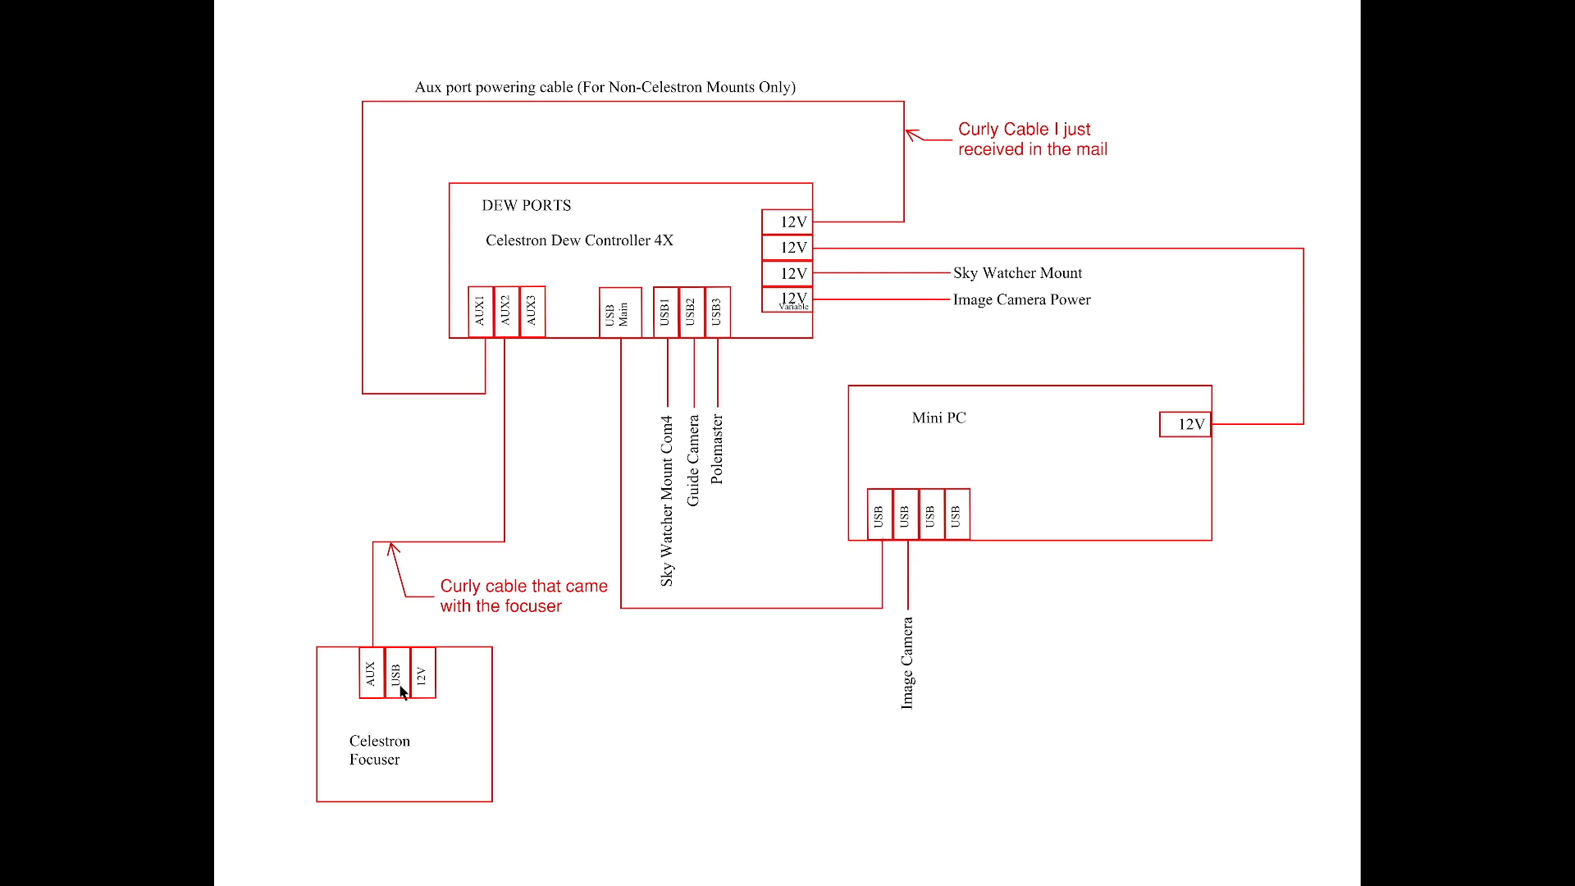
{"action": "mouse_move", "coordinate": [423, 701]}
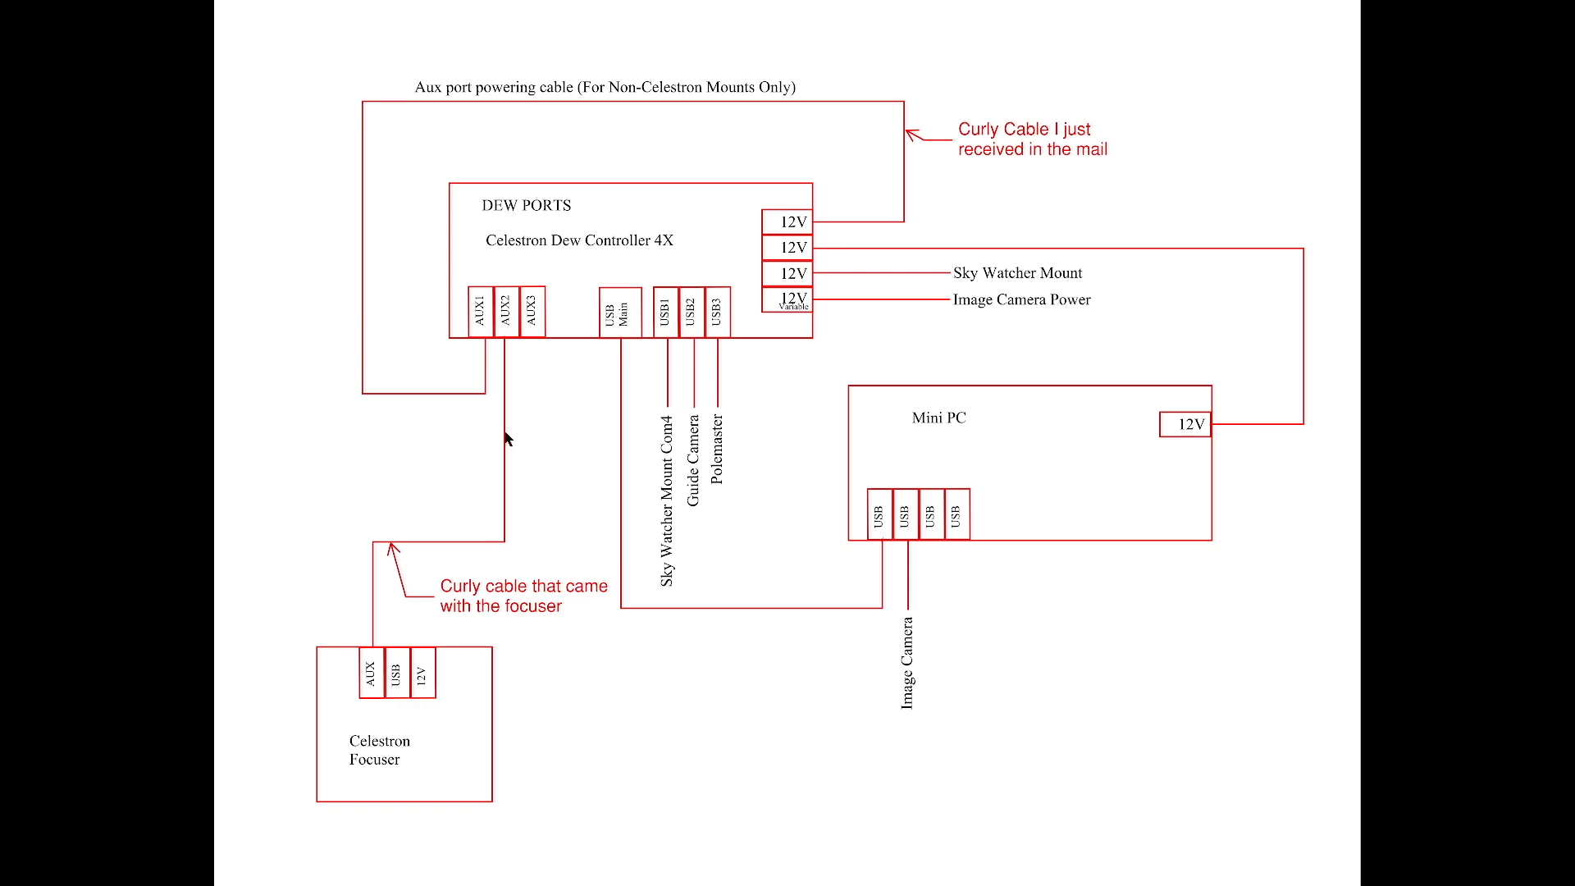
{"action": "mouse_move", "coordinate": [514, 359]}
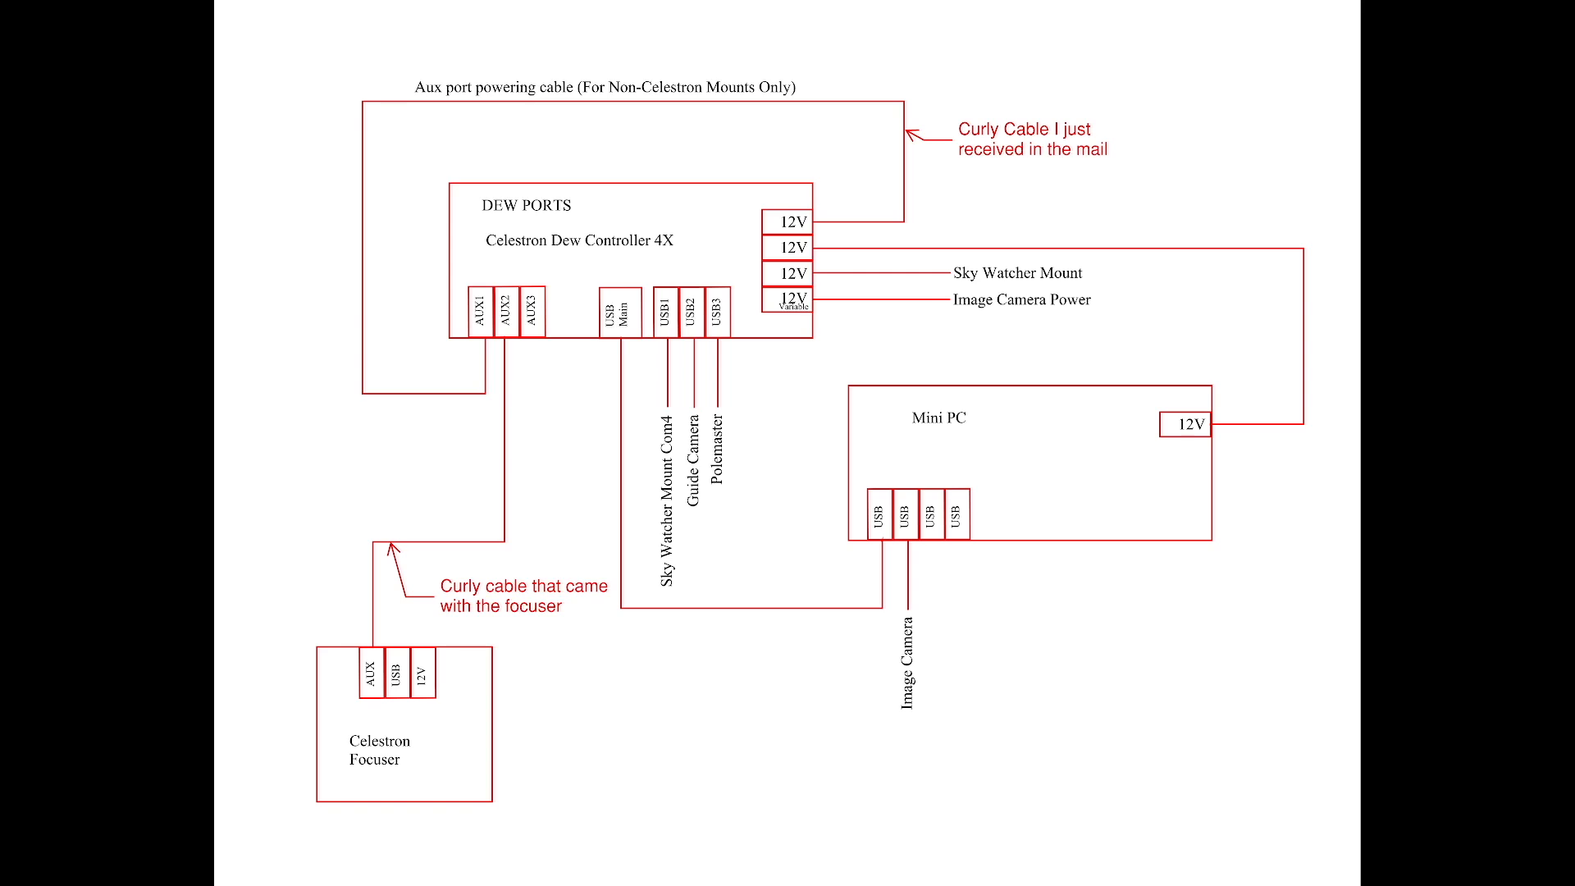
{"action": "mouse_move", "coordinate": [433, 382]}
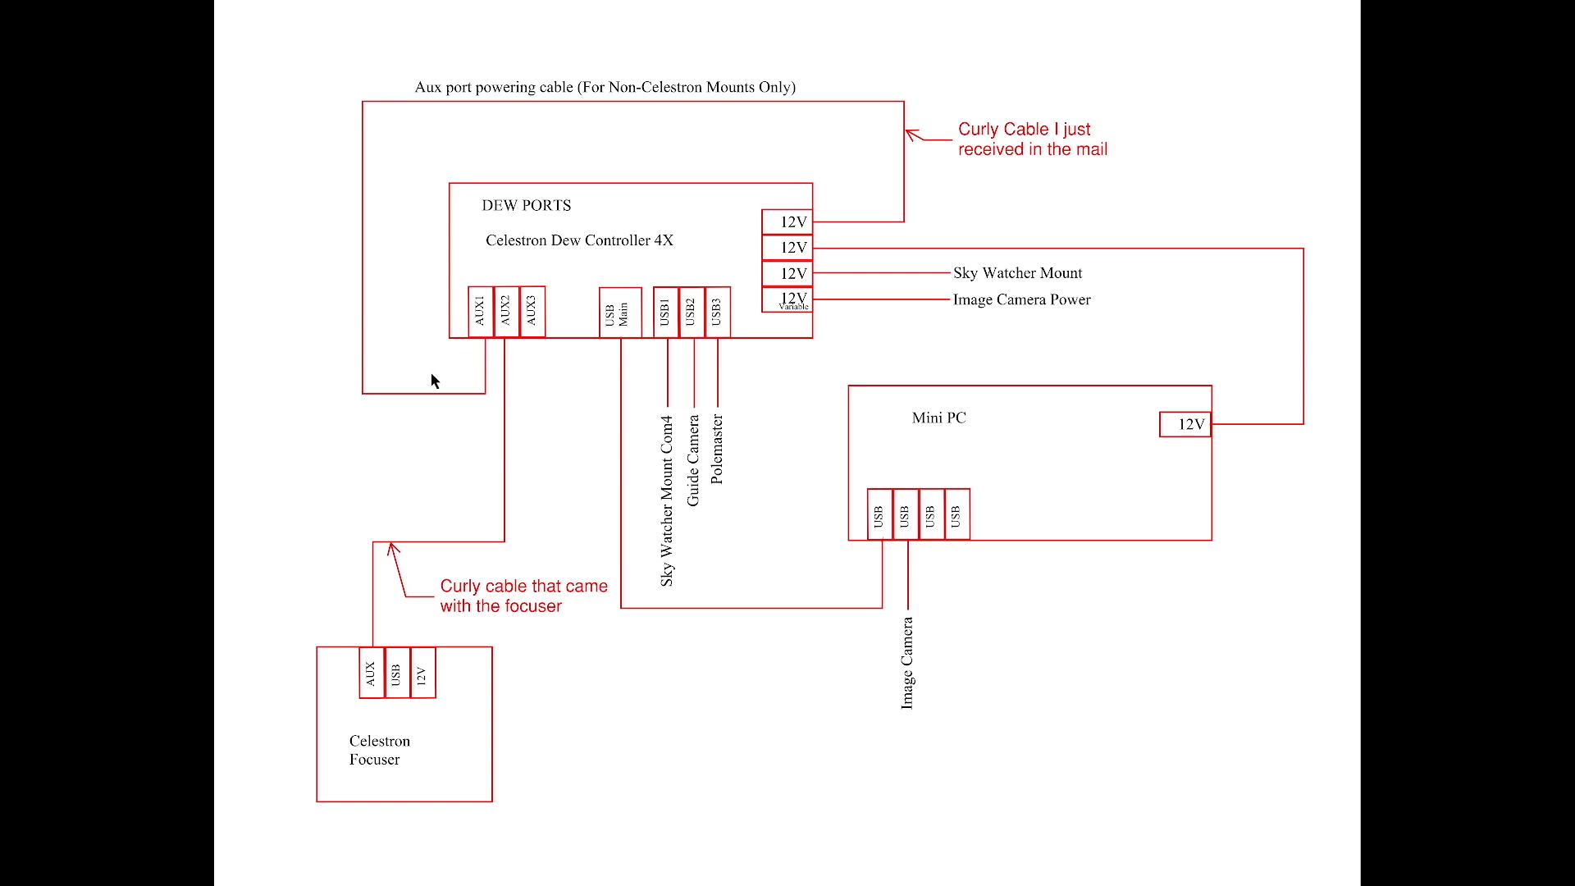
{"action": "mouse_move", "coordinate": [413, 402]}
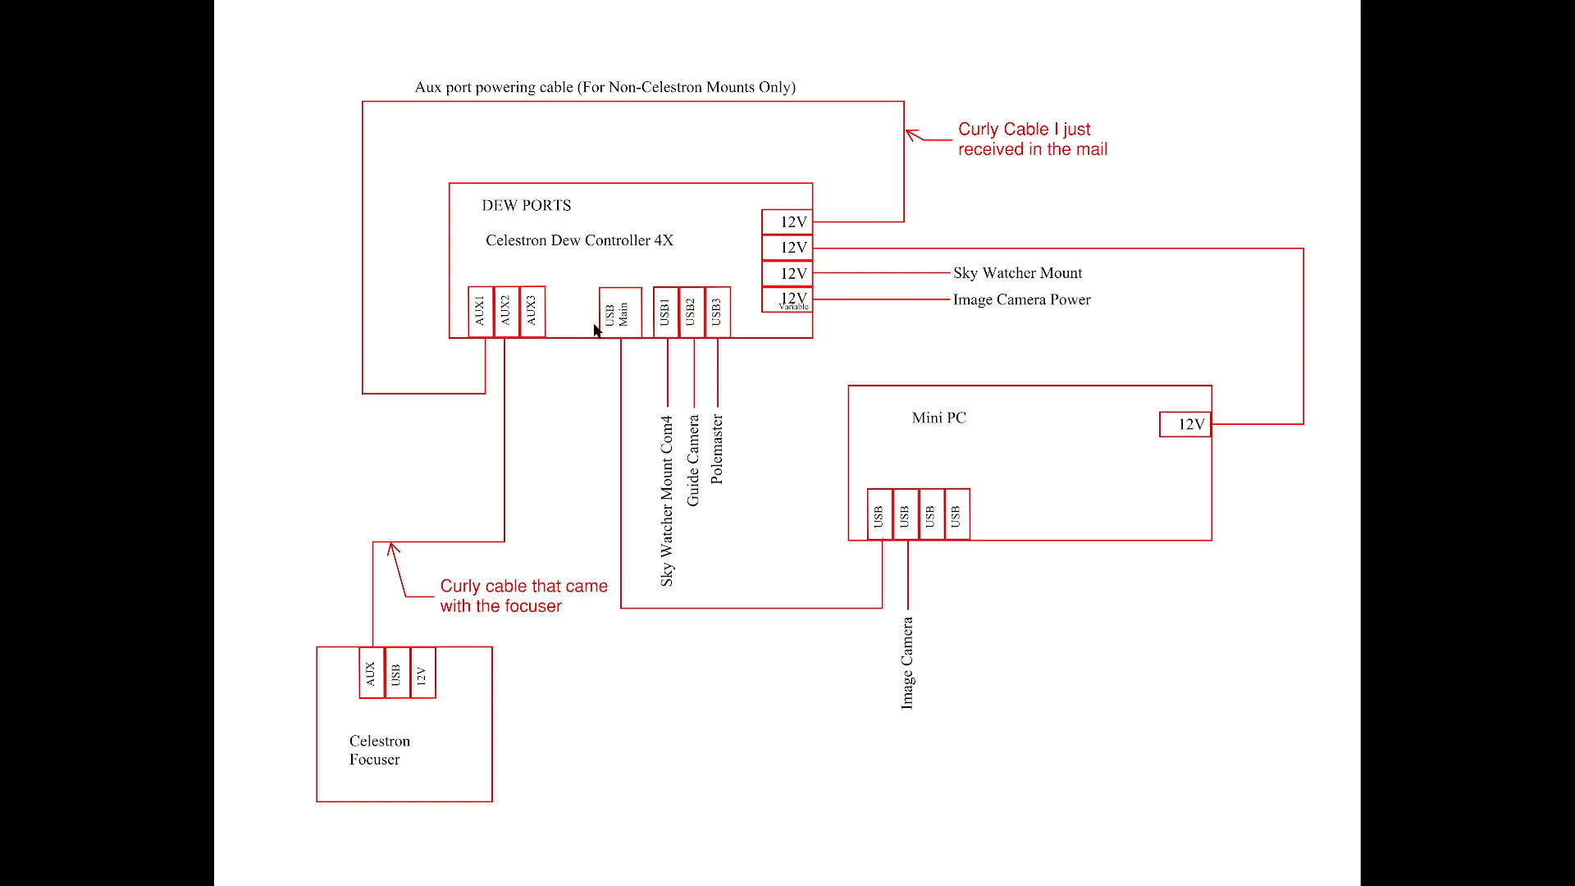
{"action": "mouse_move", "coordinate": [617, 315]}
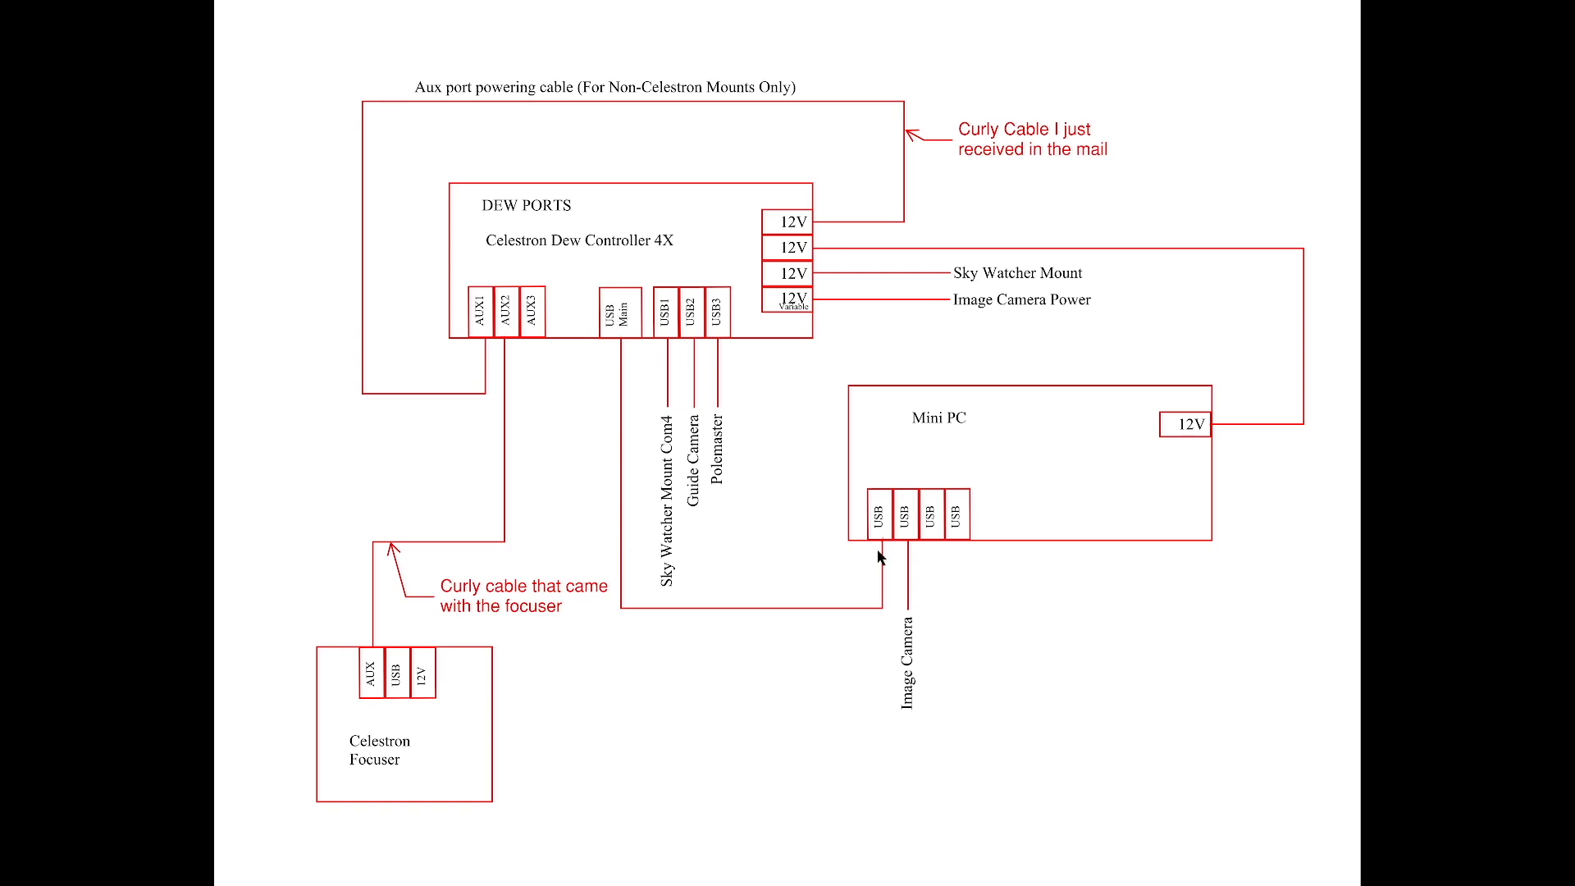
{"action": "mouse_move", "coordinate": [678, 400]}
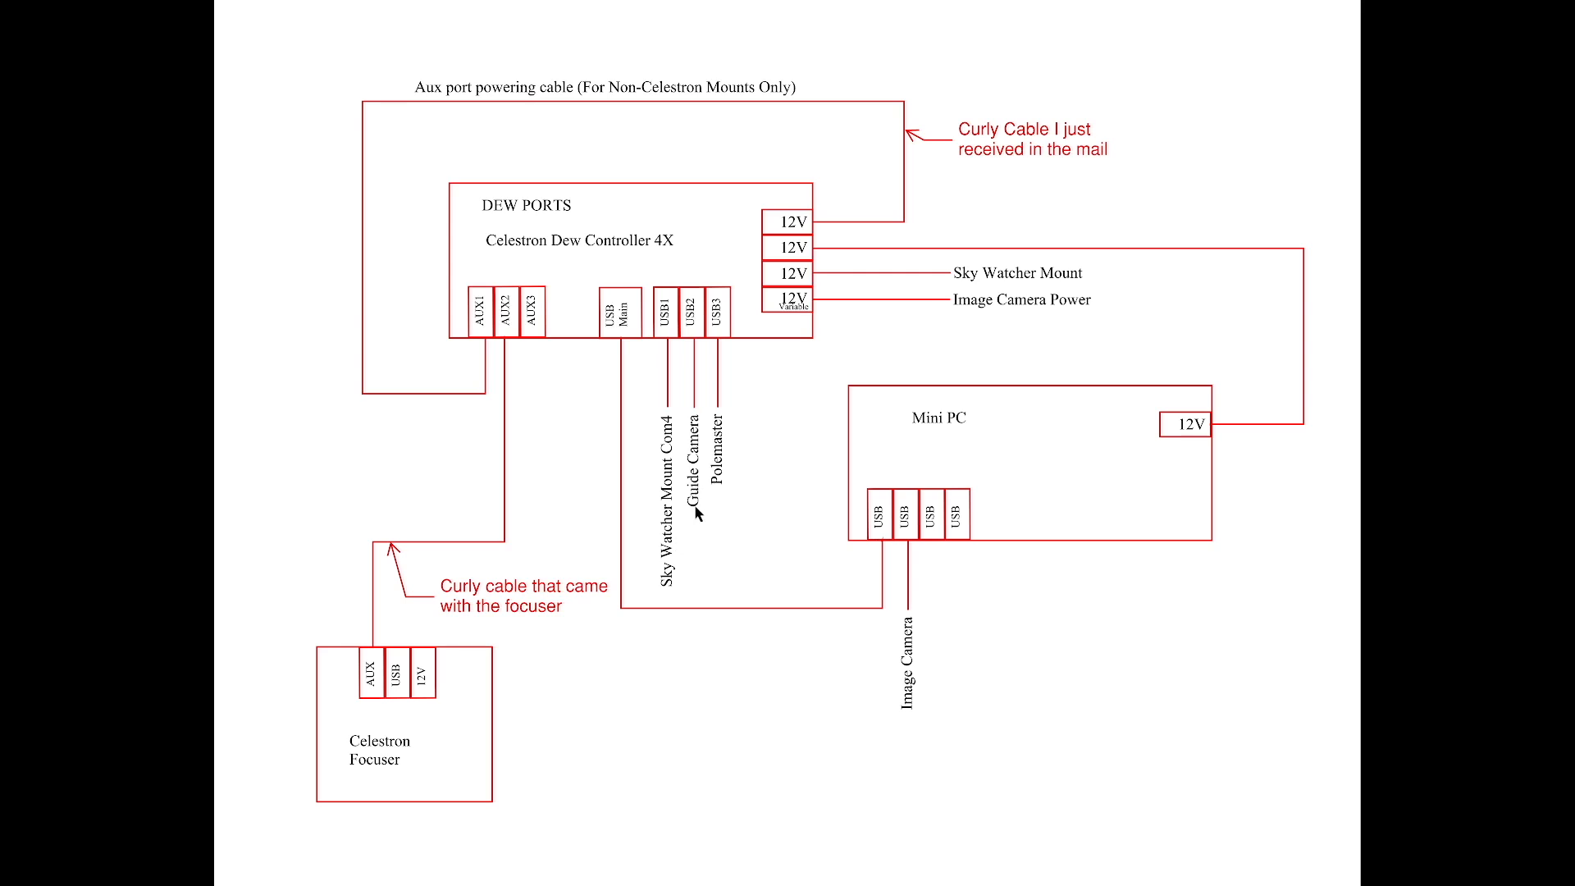
{"action": "mouse_move", "coordinate": [722, 338]}
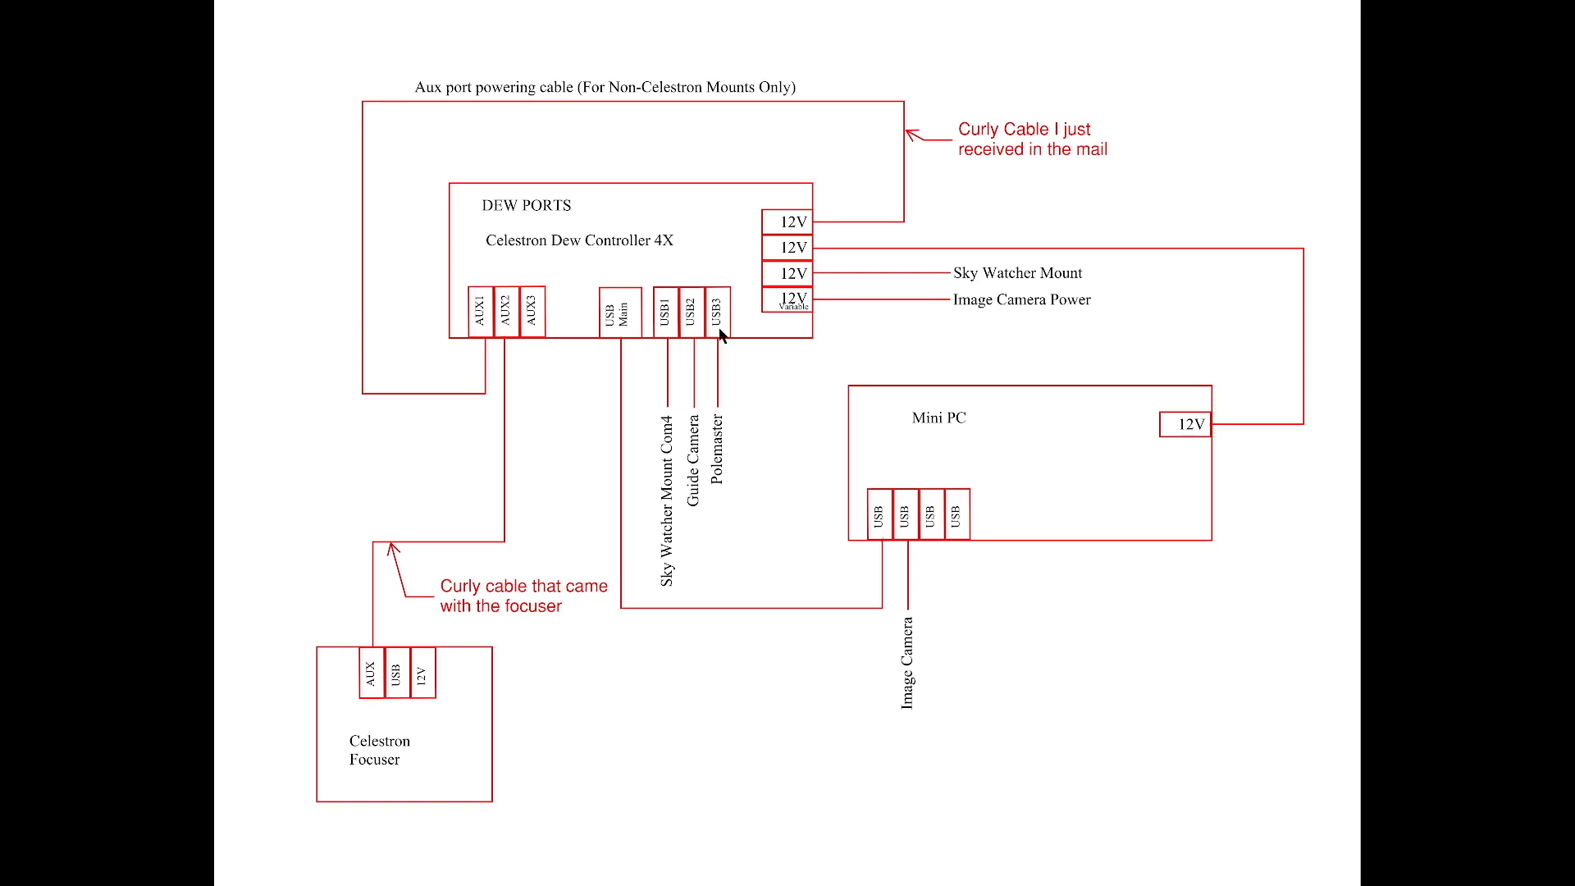
{"action": "mouse_move", "coordinate": [733, 434]}
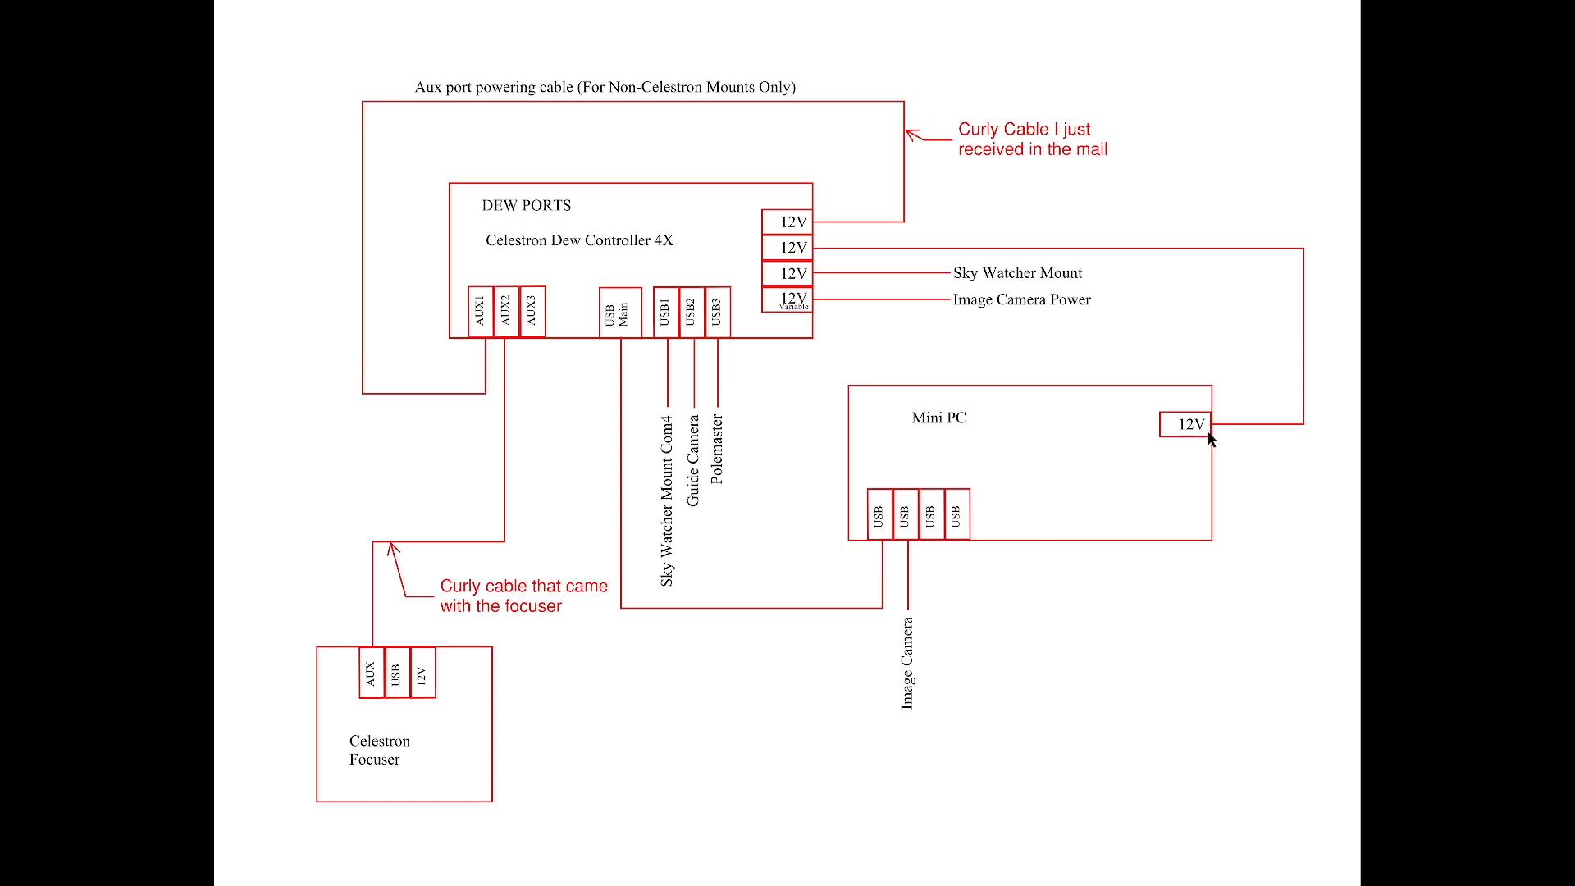
{"action": "mouse_move", "coordinate": [1196, 450]}
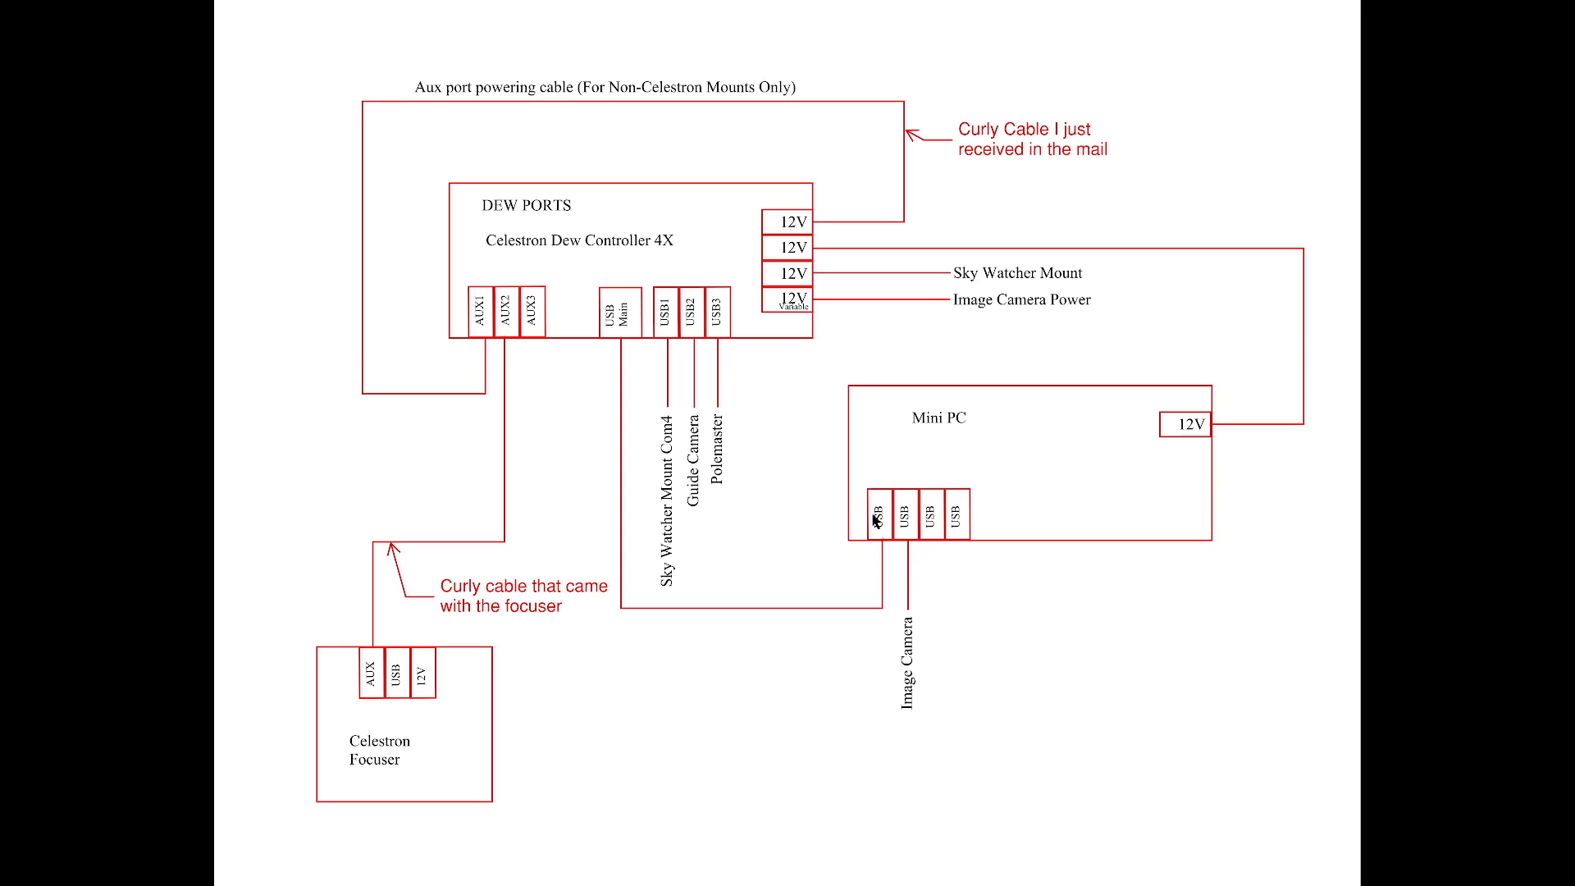
{"action": "mouse_move", "coordinate": [906, 517]}
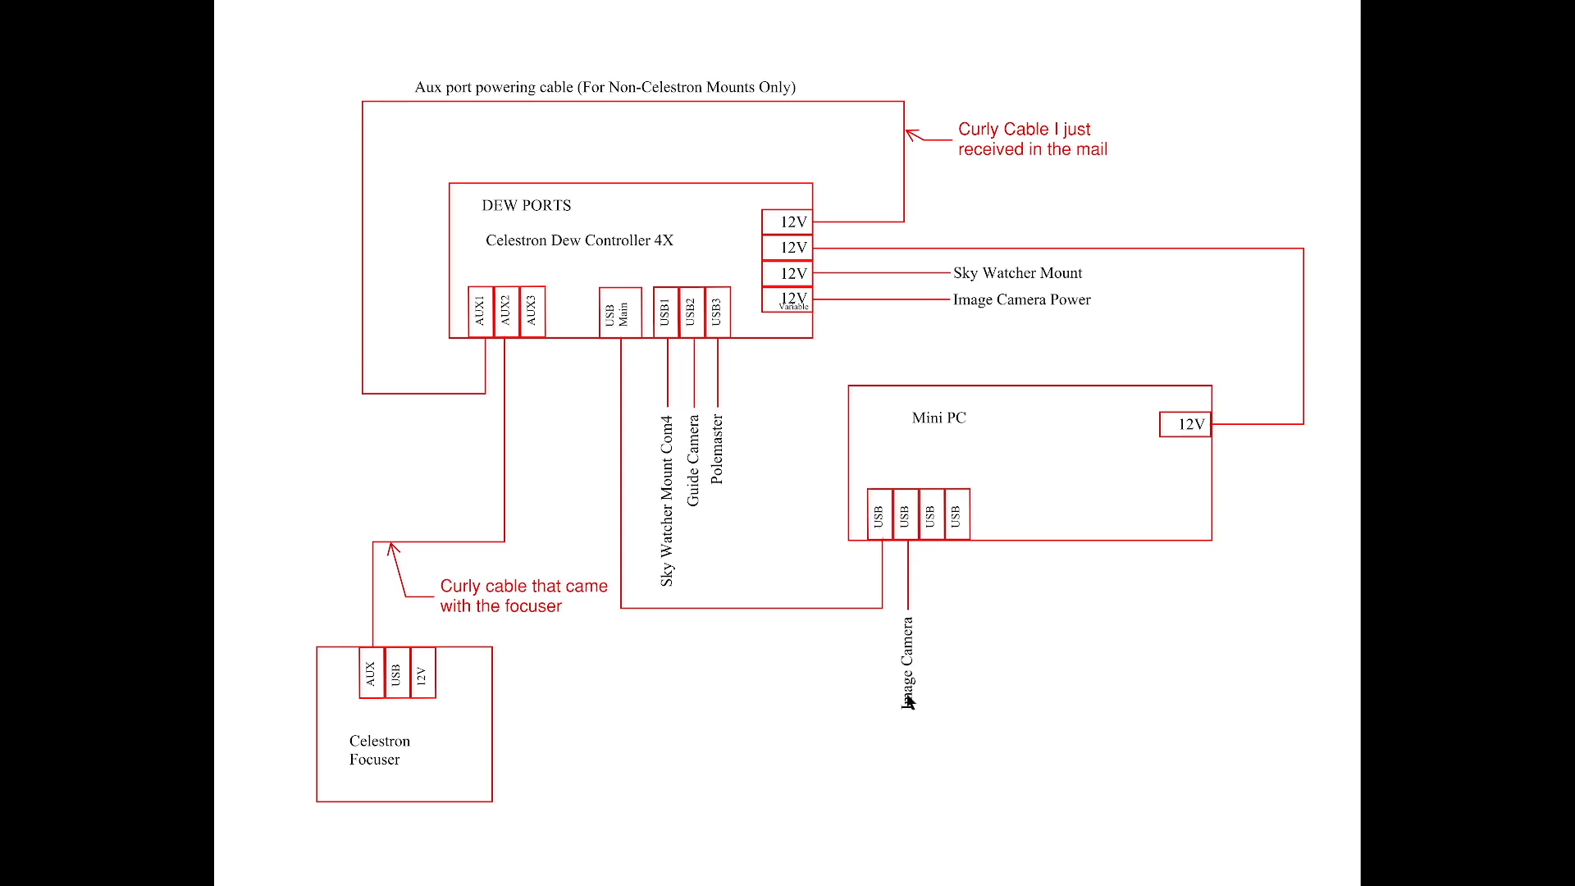
{"action": "mouse_move", "coordinate": [937, 680]}
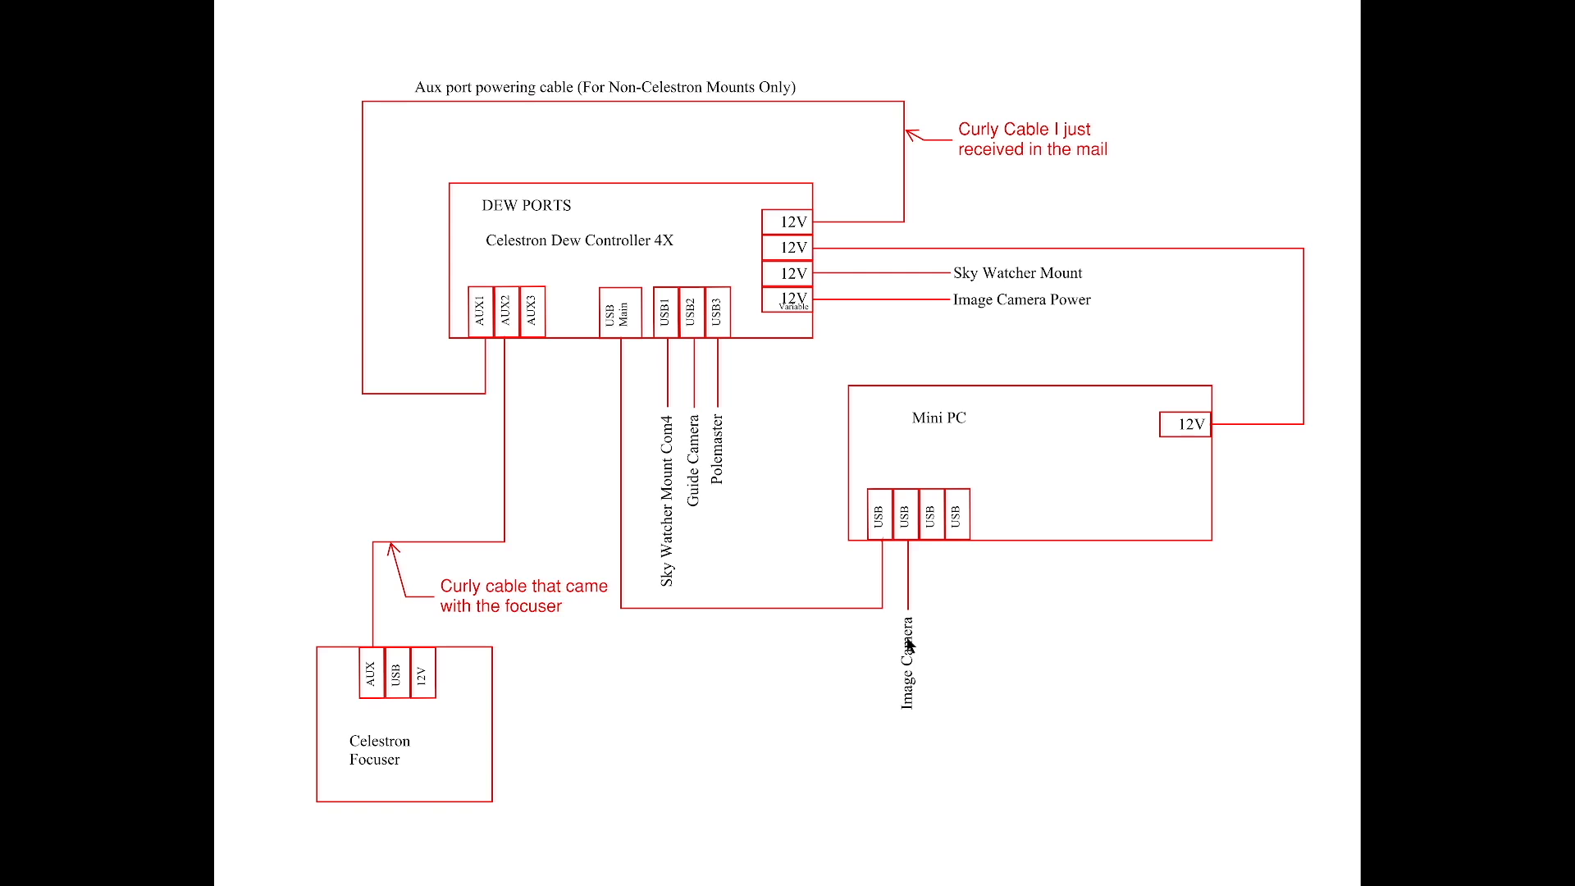
{"action": "mouse_move", "coordinate": [970, 739]}
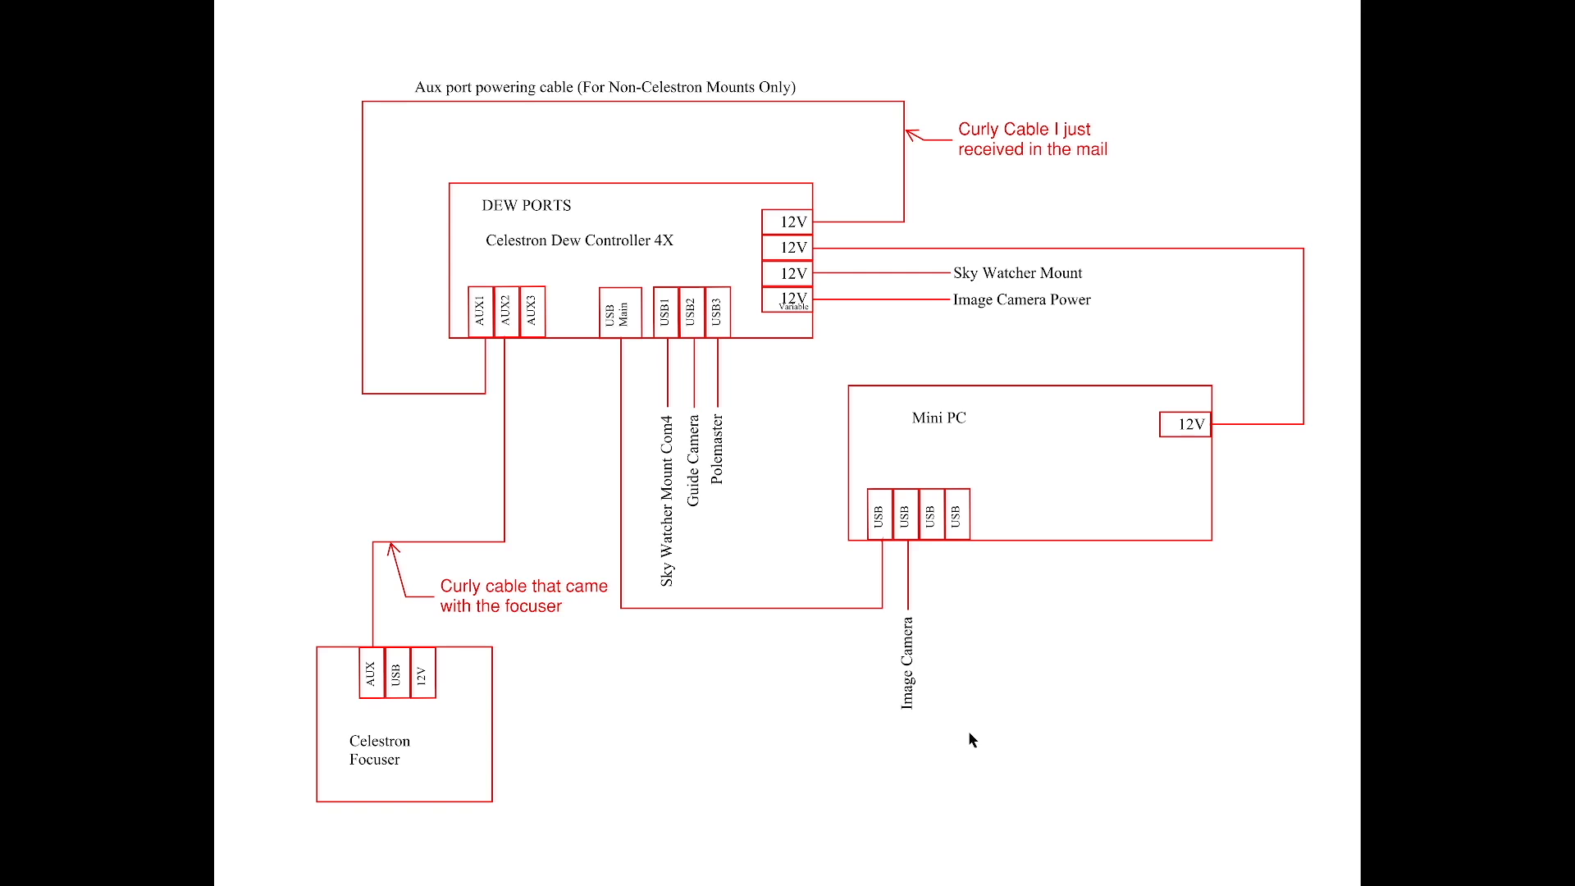